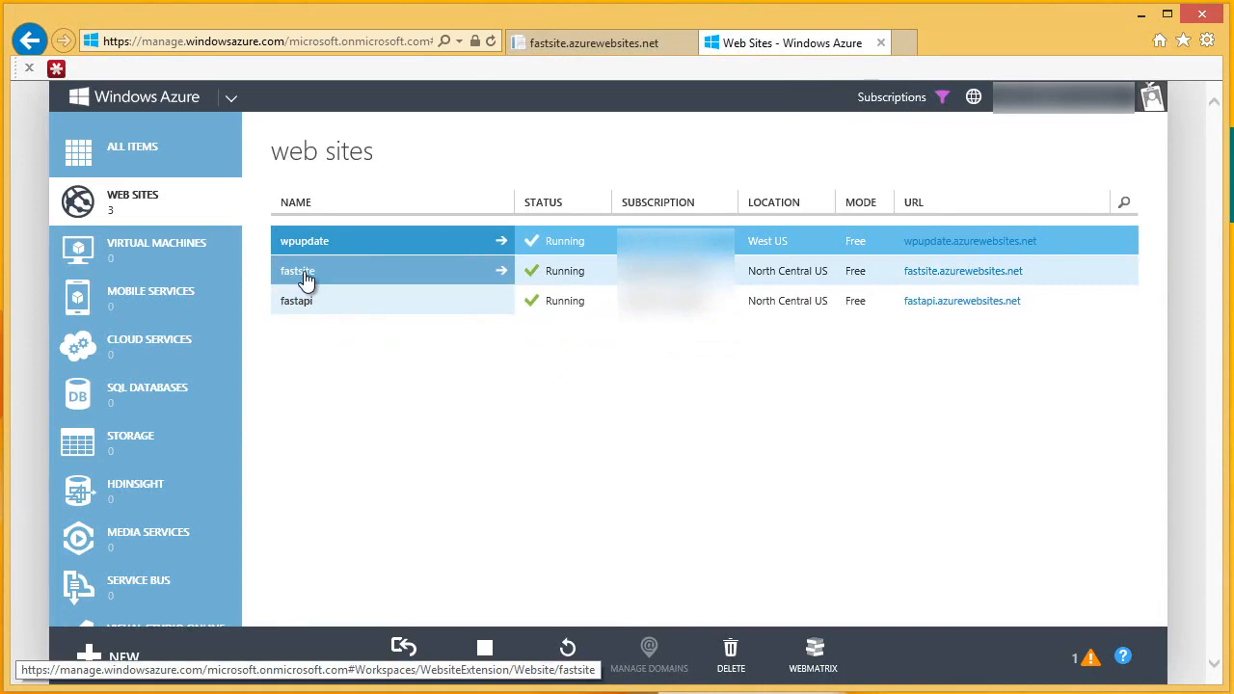
Step: Go into fastsite's CONFIGURE page and scroll to the site diagnostics section
click(297, 270)
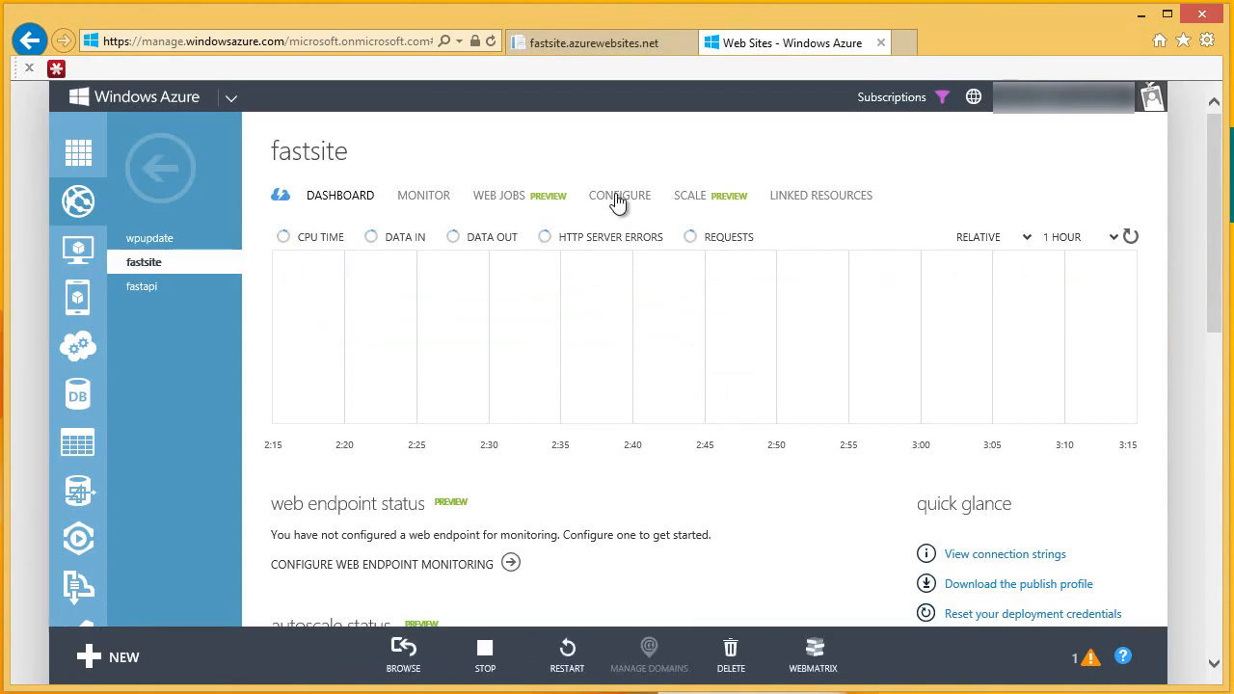
click(621, 195)
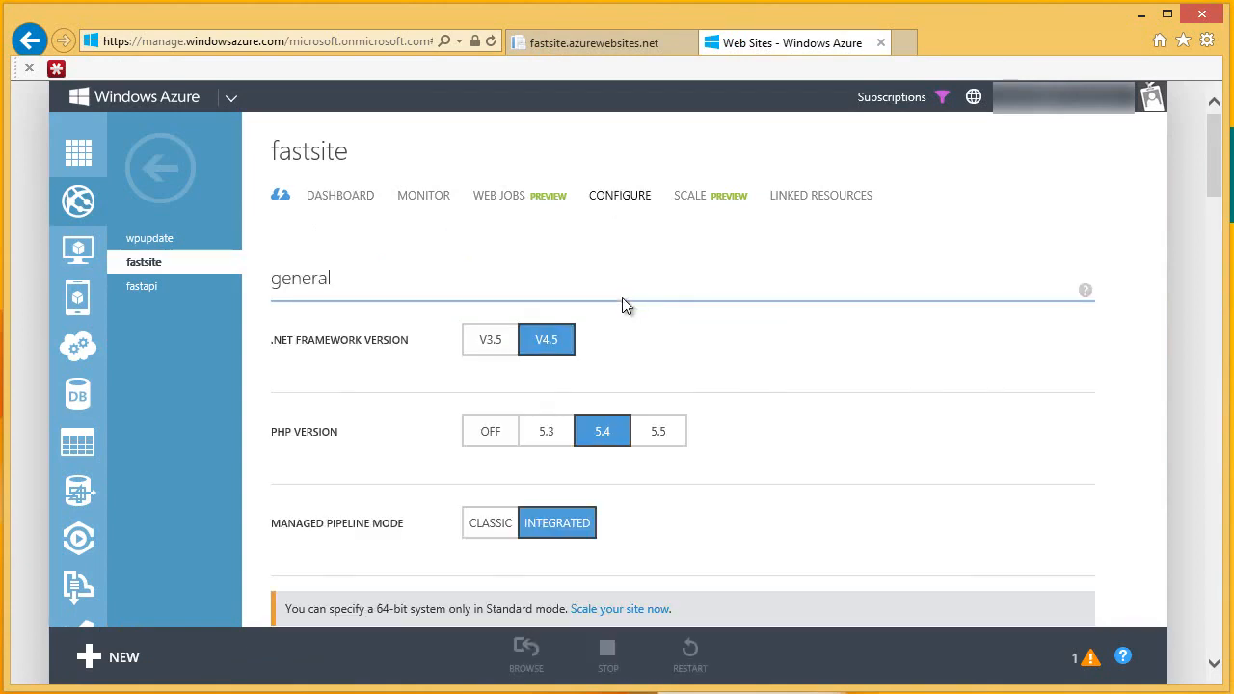
scroll(down, 3)
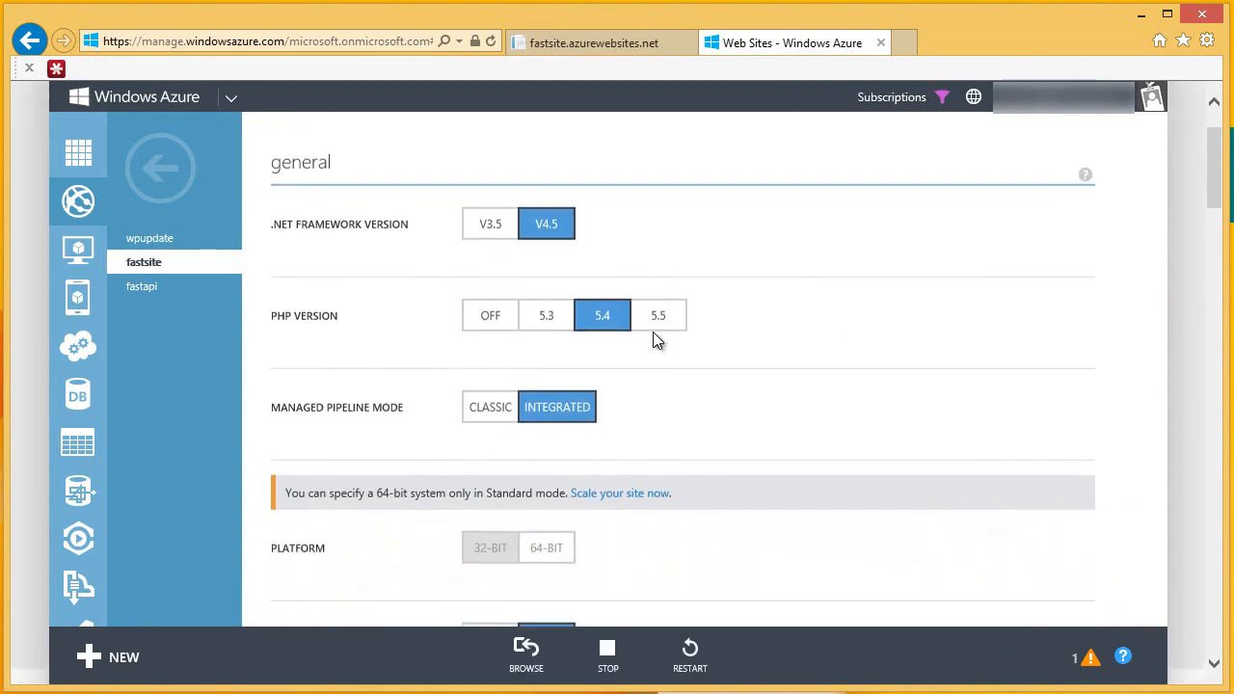
scroll(down, 3)
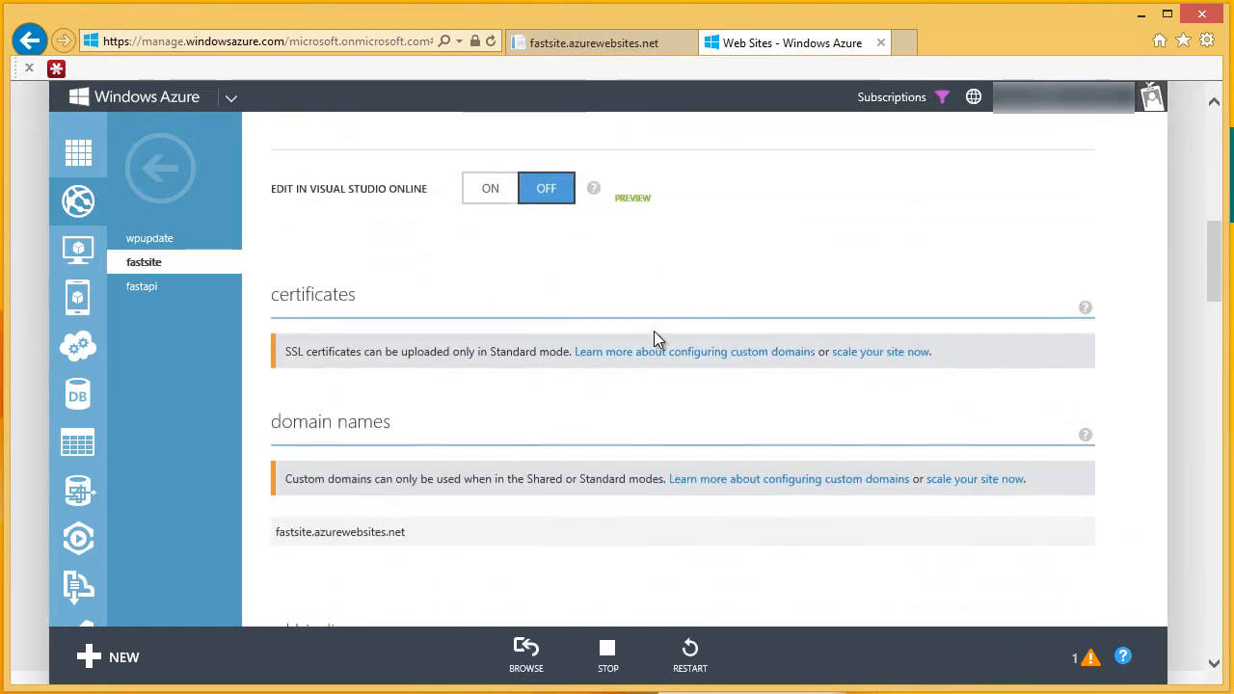
scroll(up, 3)
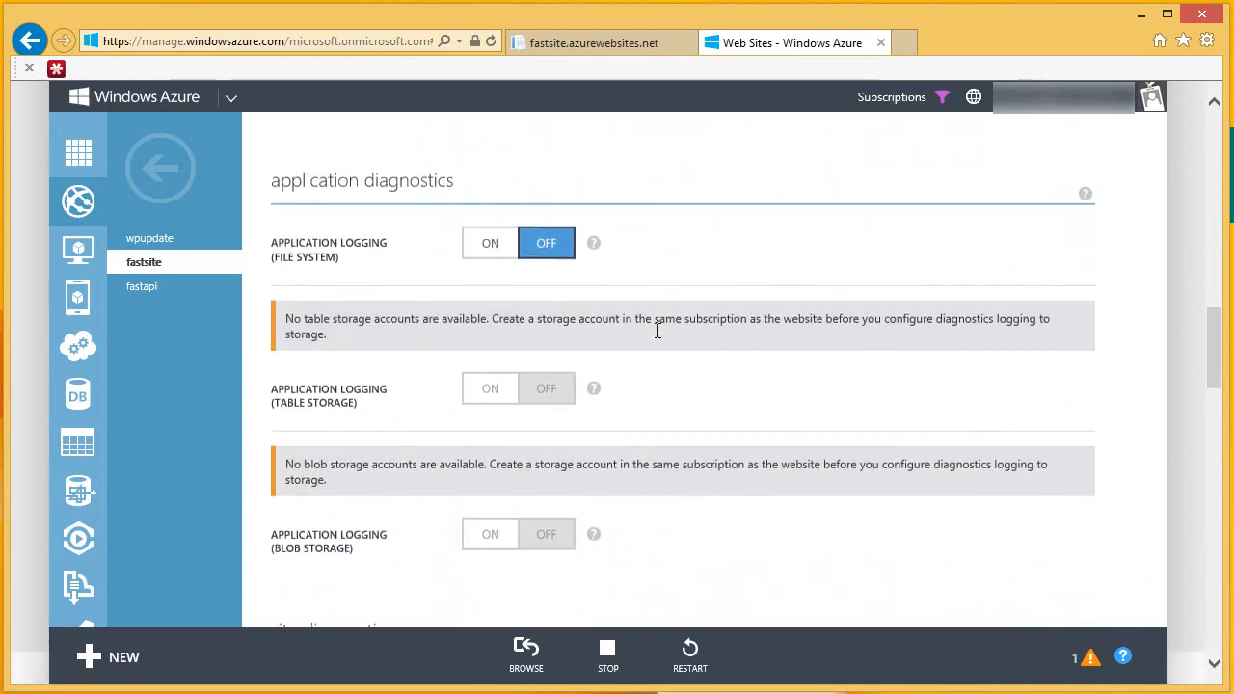
scroll(down, 3)
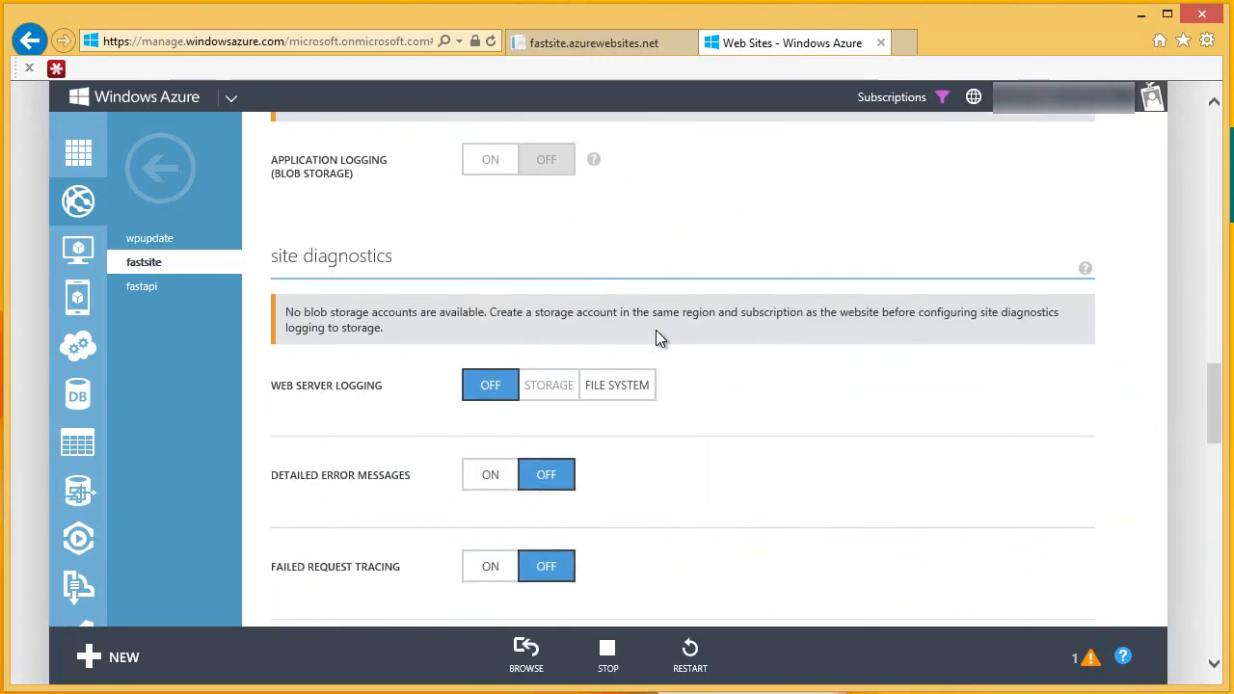
scroll(down, 3)
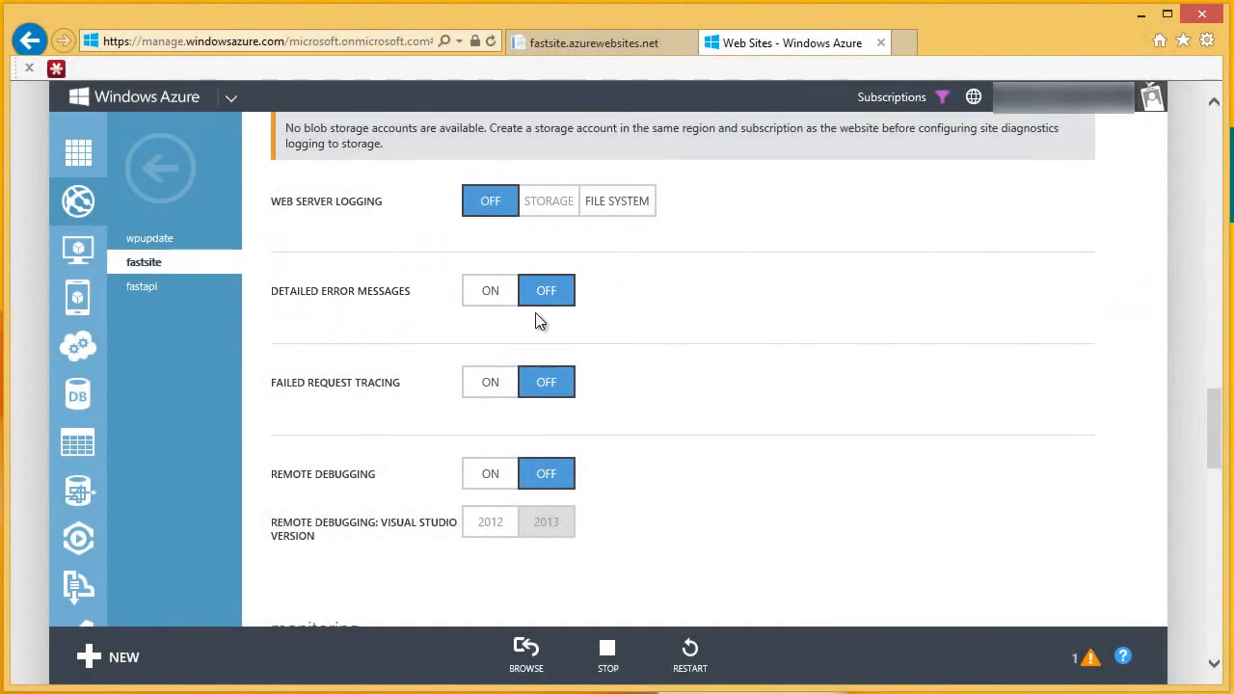
Step: Switch Detailed Error Messages to ON and save the configuration change
click(490, 289)
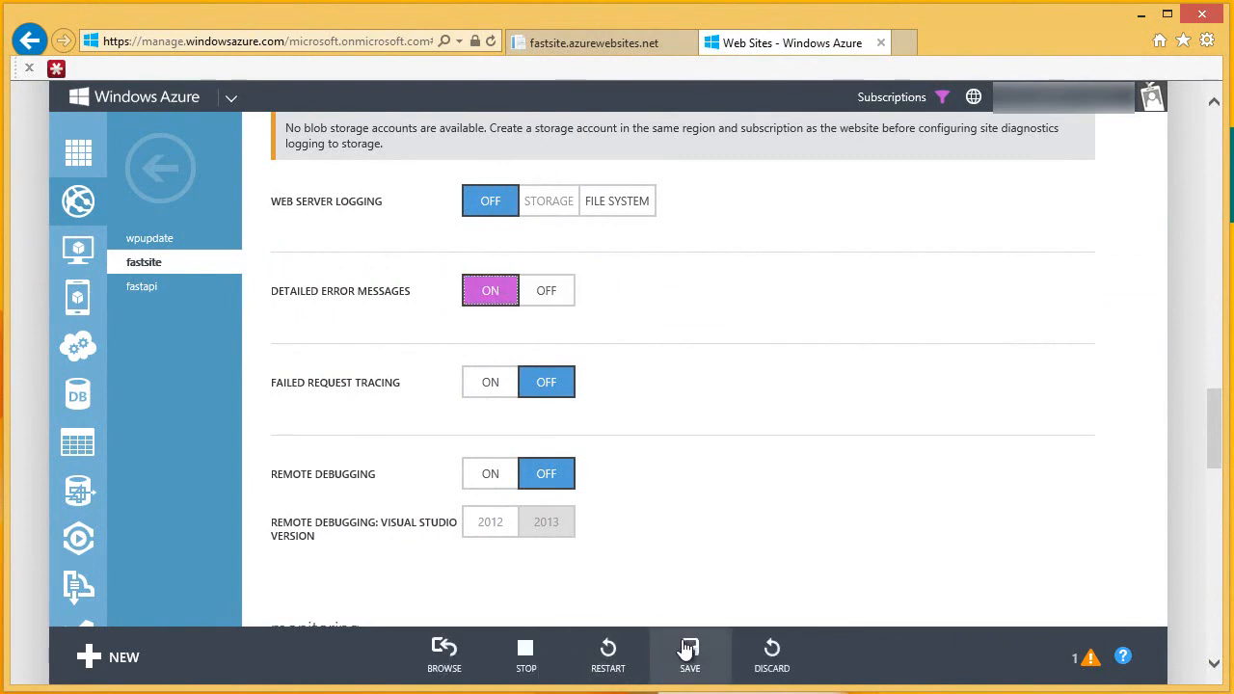
click(690, 655)
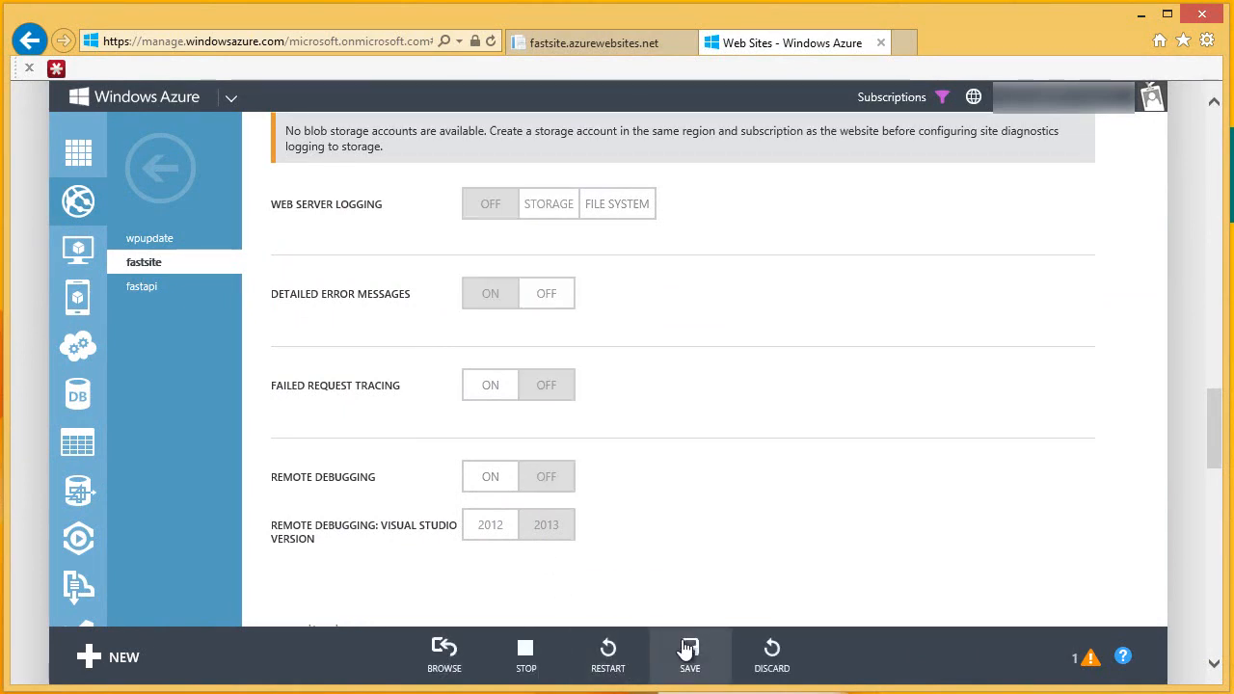
click(690, 655)
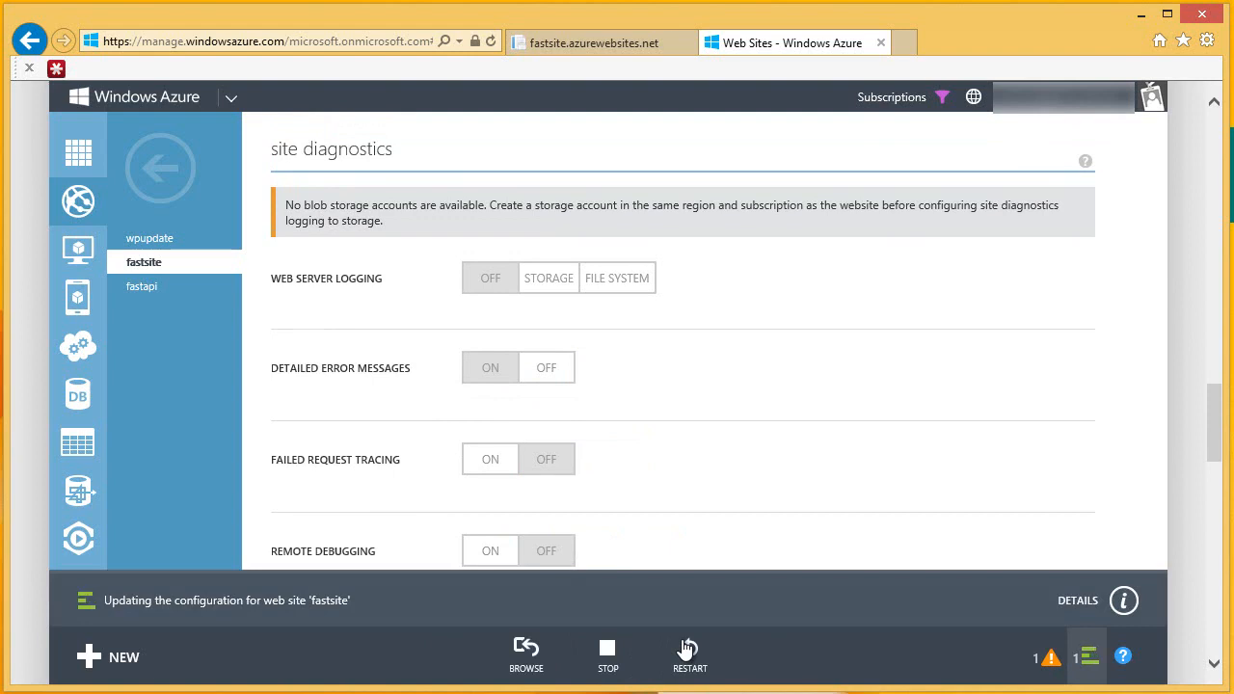
scroll(down, 3)
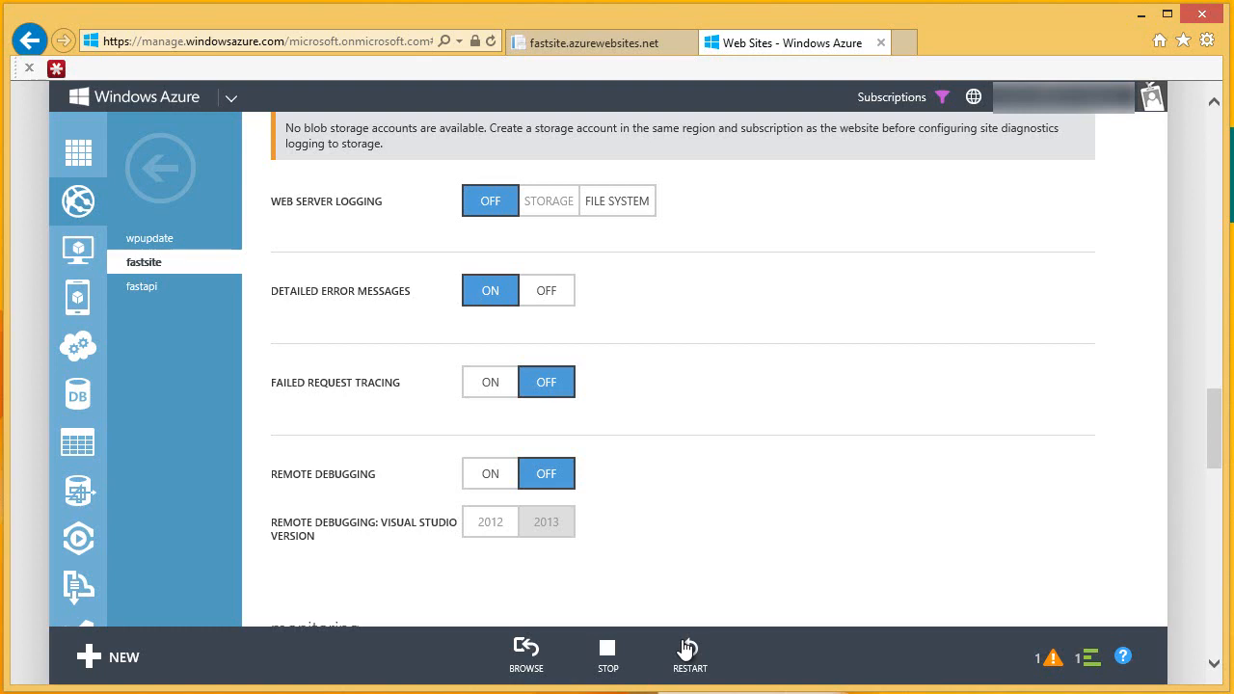
mouse_move(671, 559)
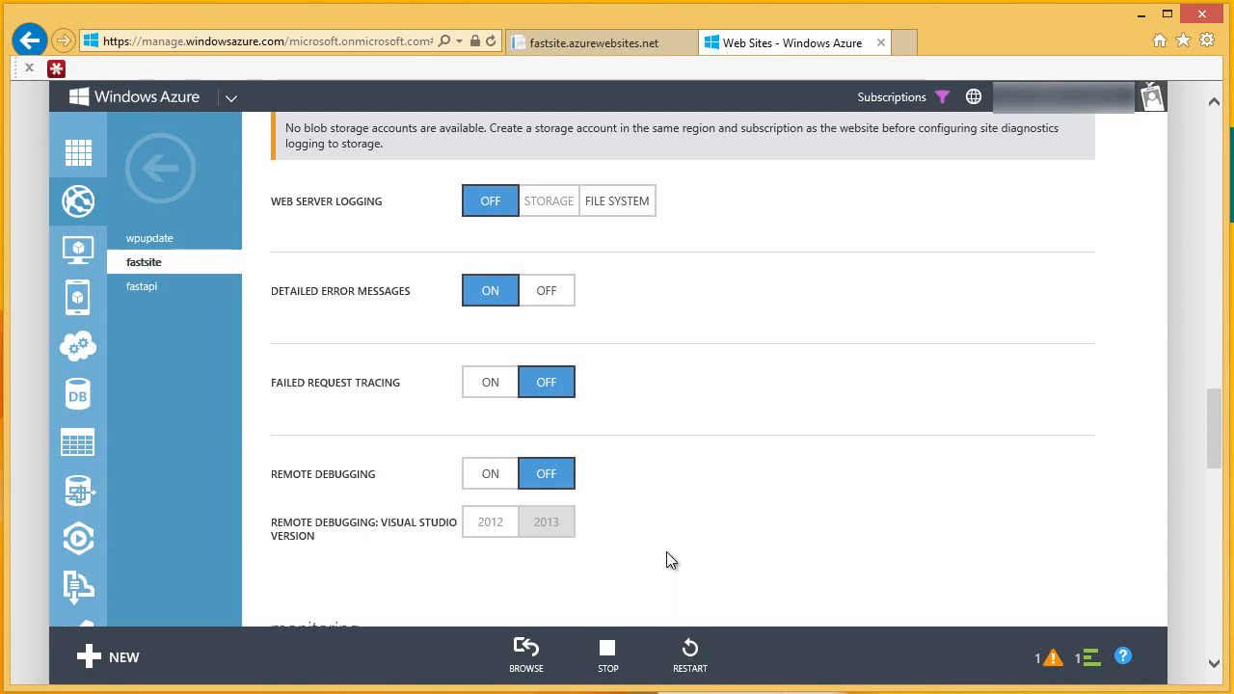
mouse_move(578, 268)
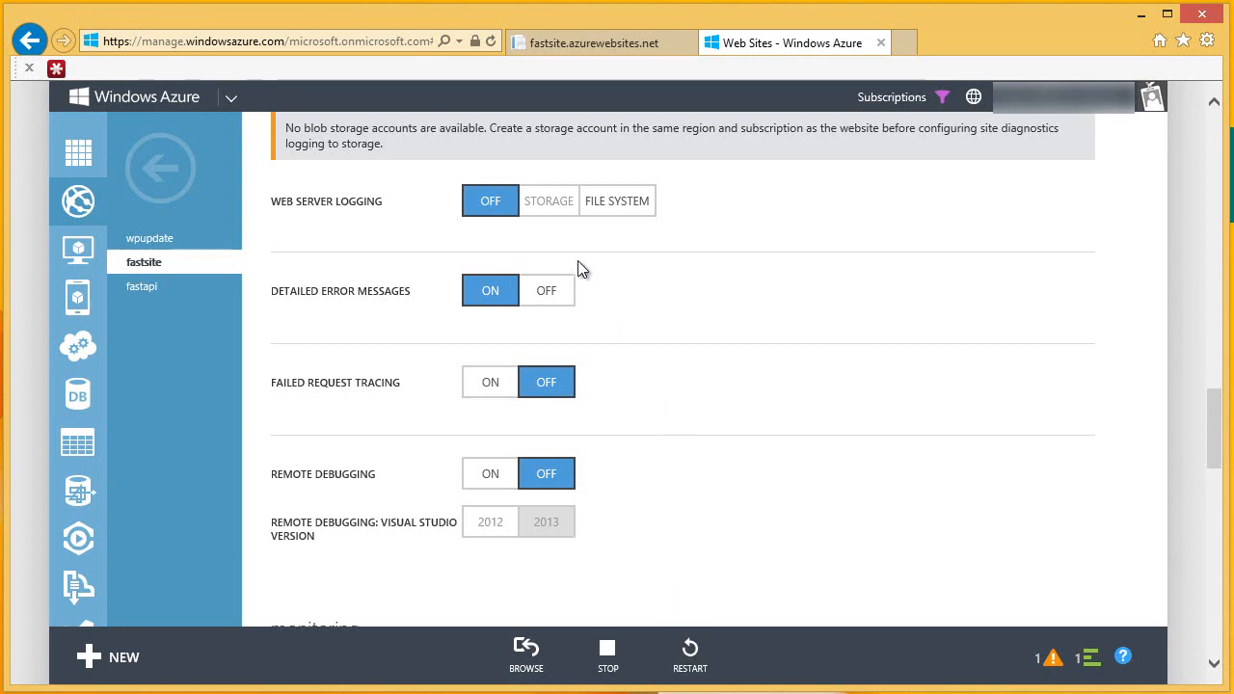
click(590, 42)
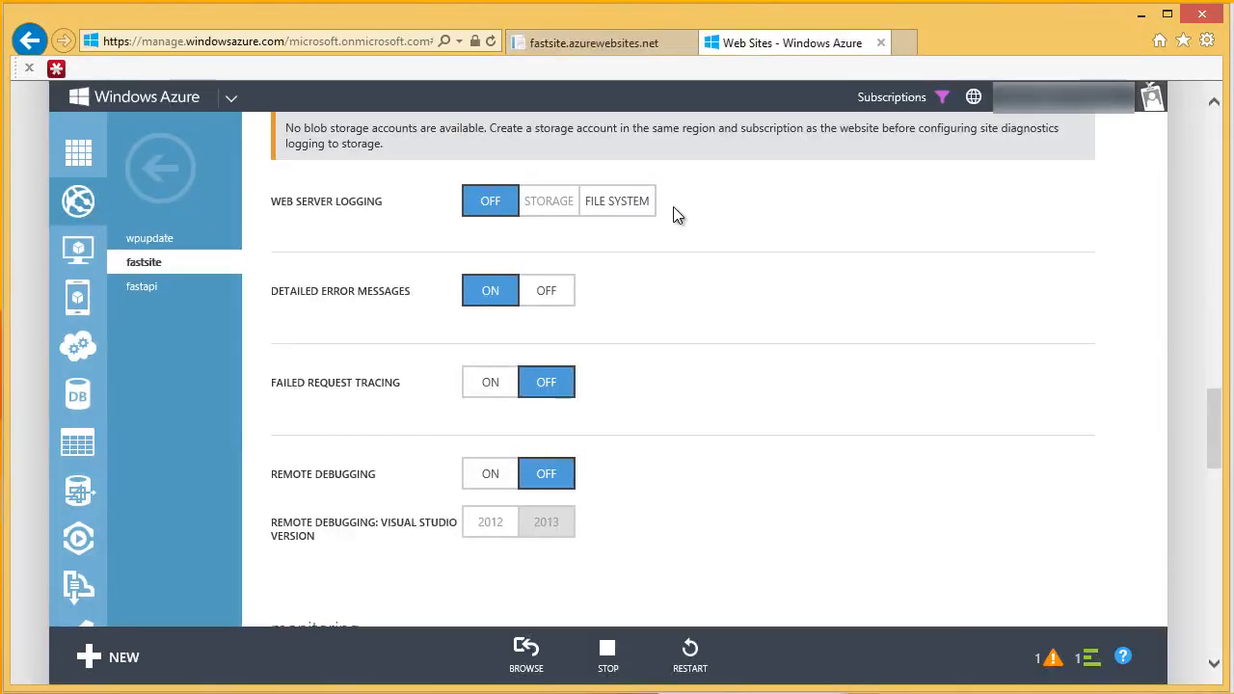
mouse_move(405, 150)
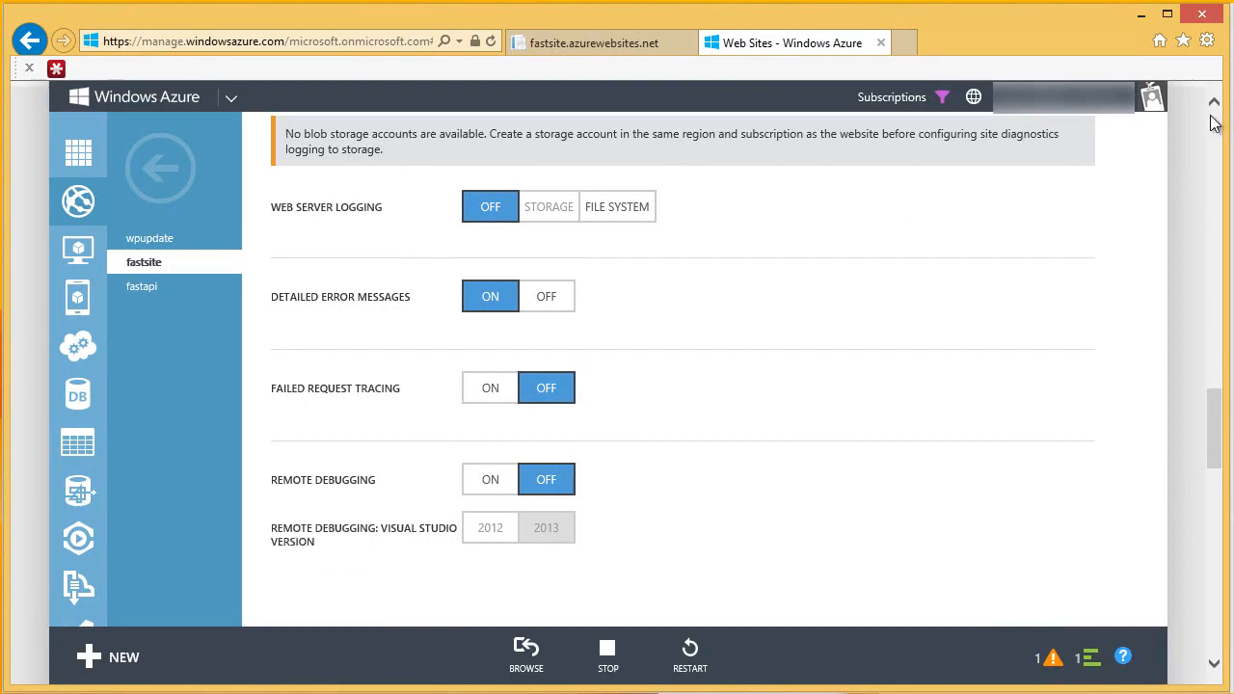
Step: Return to fastsite's DASHBOARD and copy the FTP HOST NAME value
scroll(up, 3)
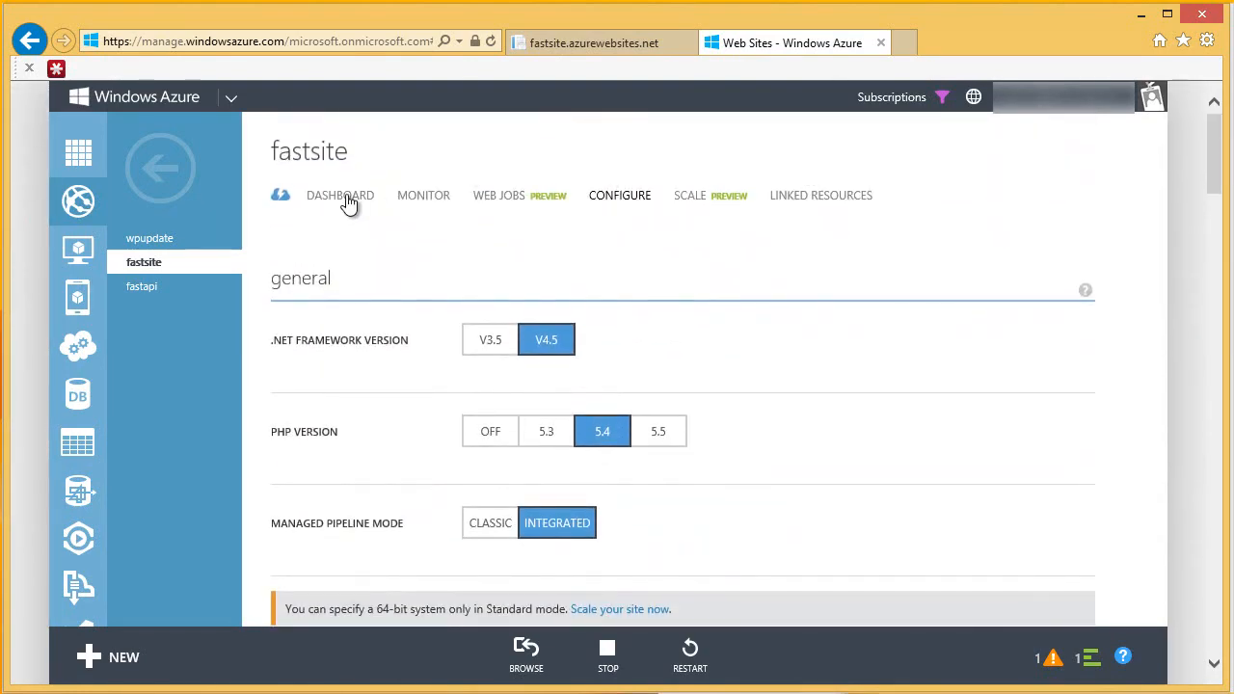
click(340, 195)
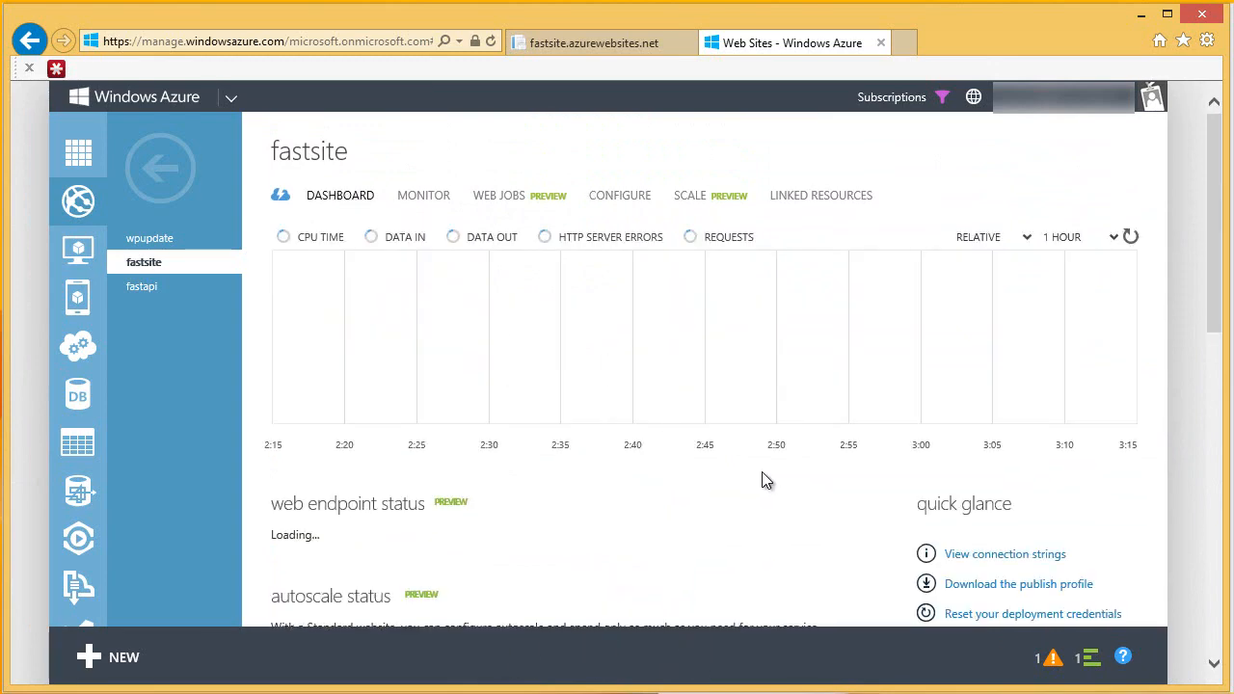
scroll(down, 3)
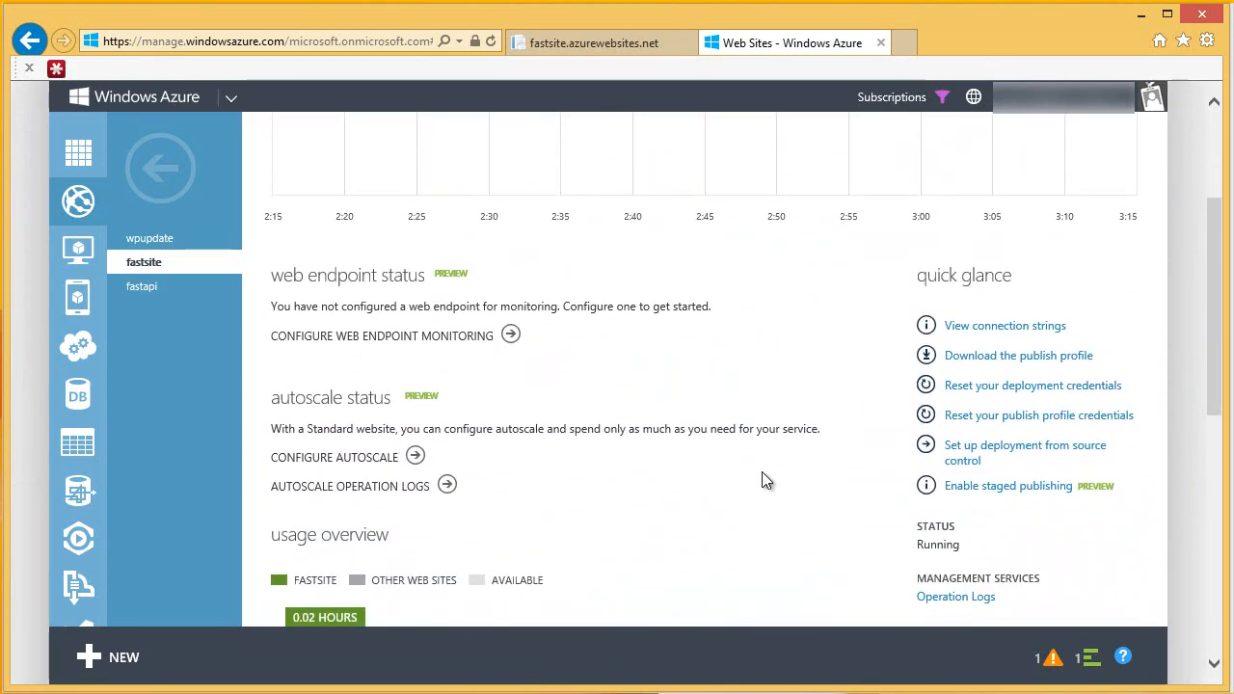
scroll(down, 3)
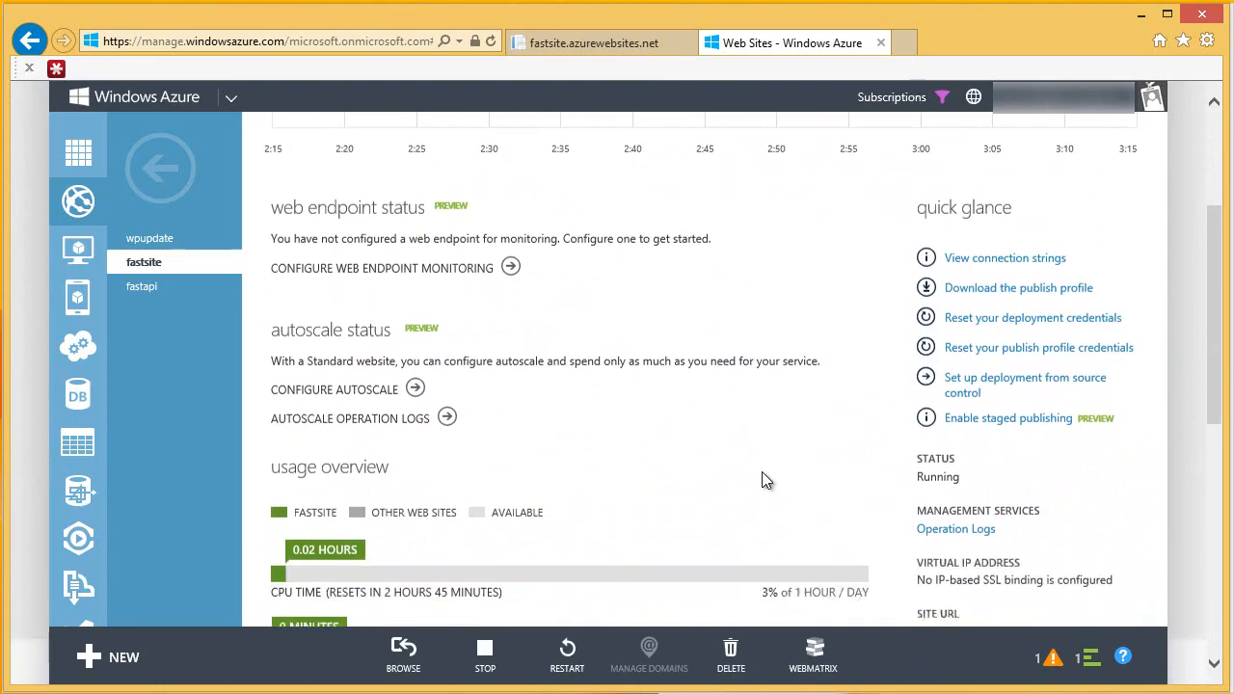
scroll(down, 3)
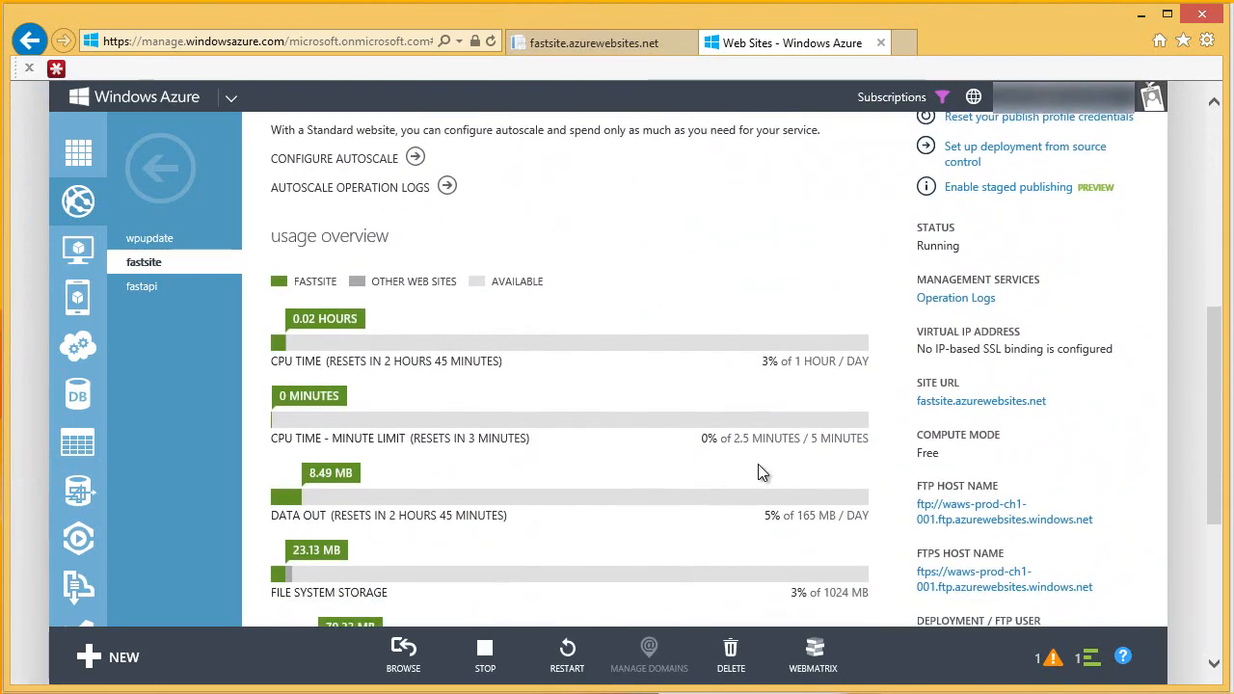
scroll(down, 3)
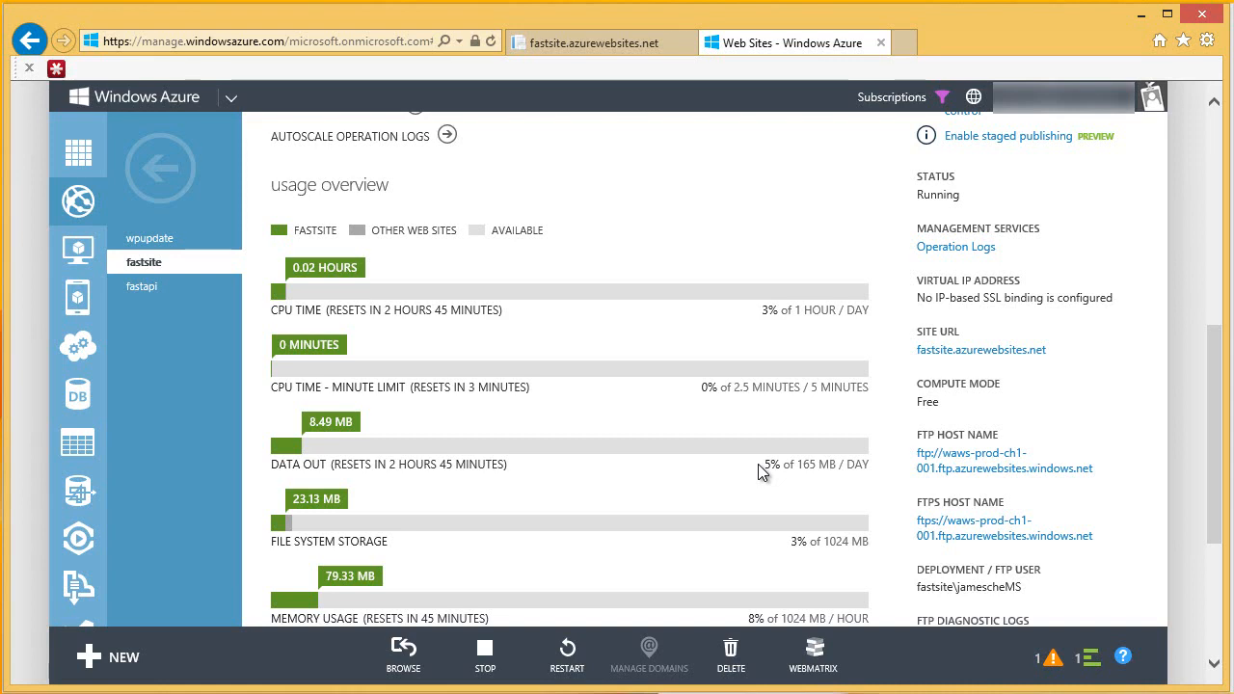
mouse_move(1114, 478)
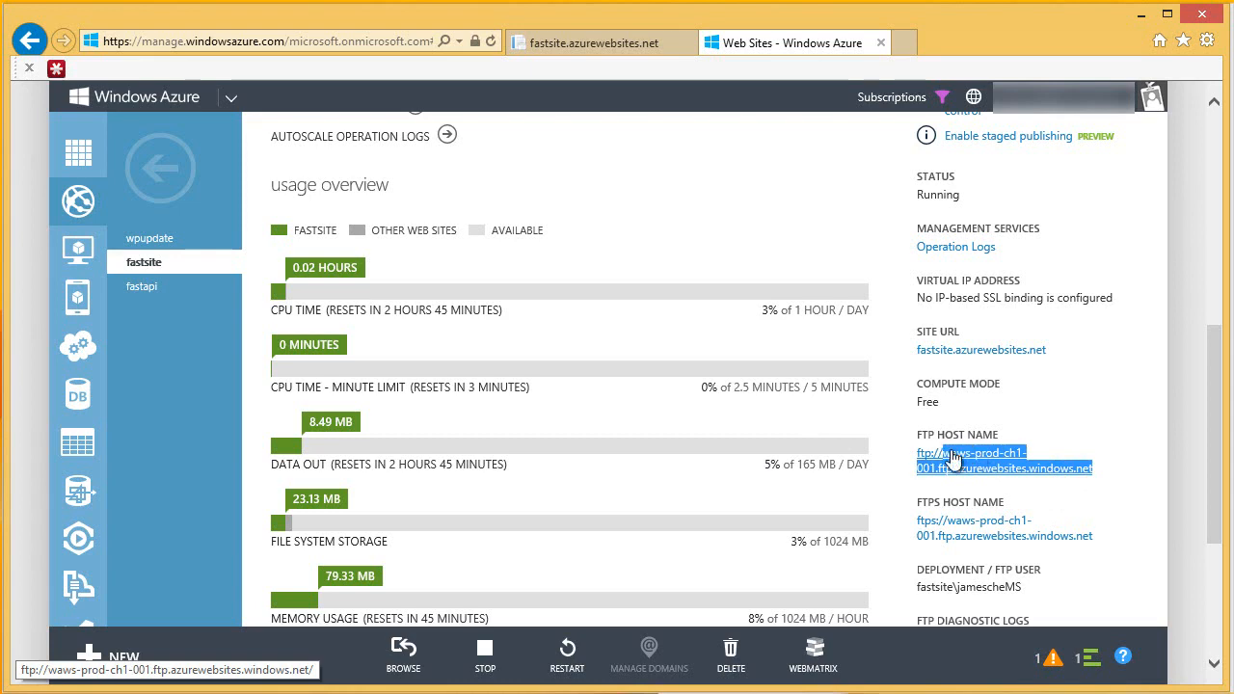
right_click(971, 459)
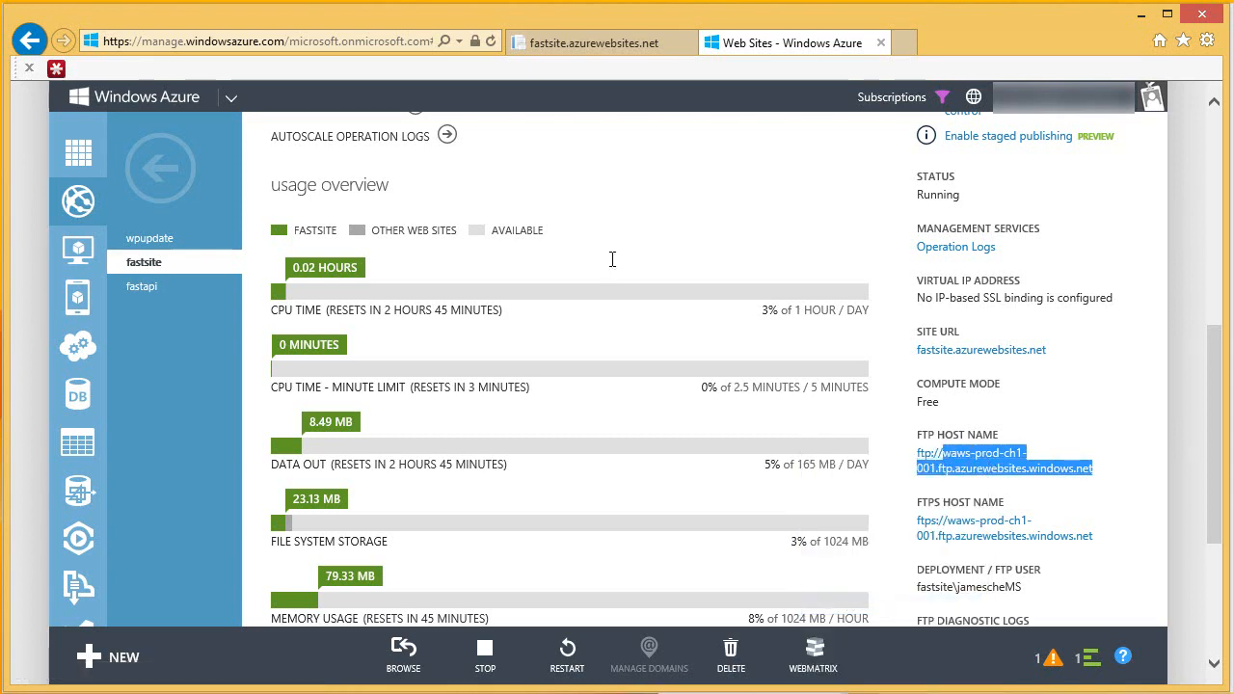
mouse_move(582, 216)
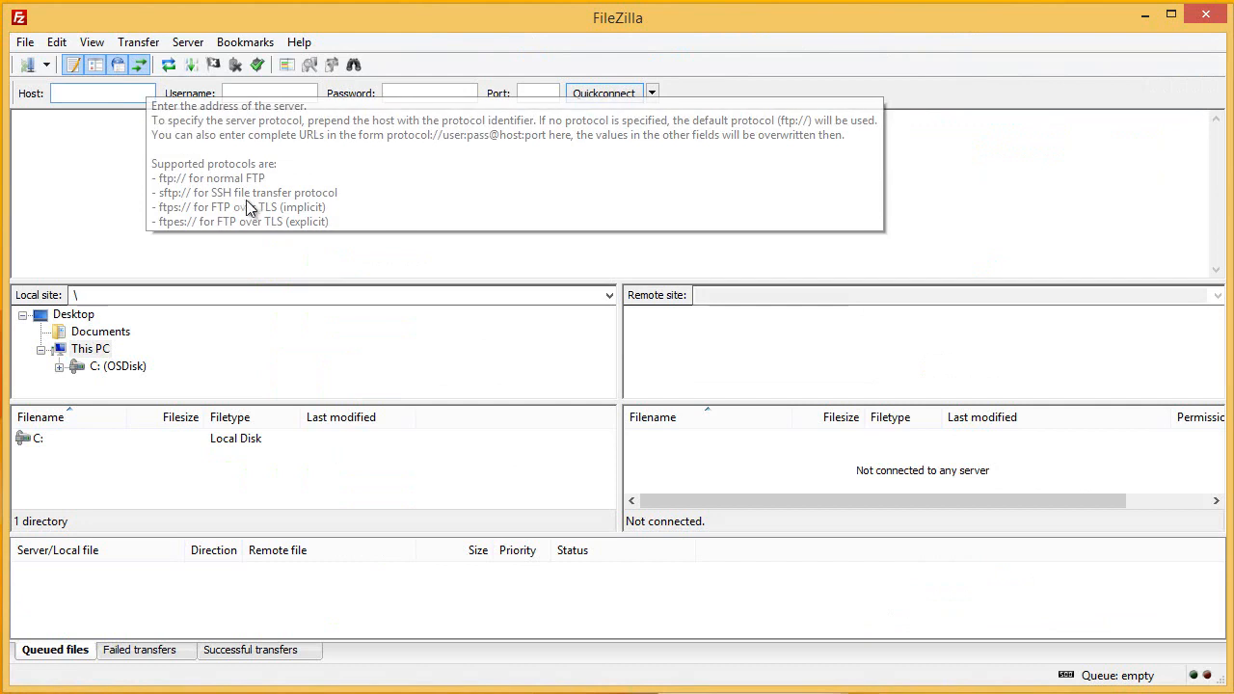
Step: Fill the Quickconnect Host field with fastsite's websites.windows.net FTP host name
click(100, 93)
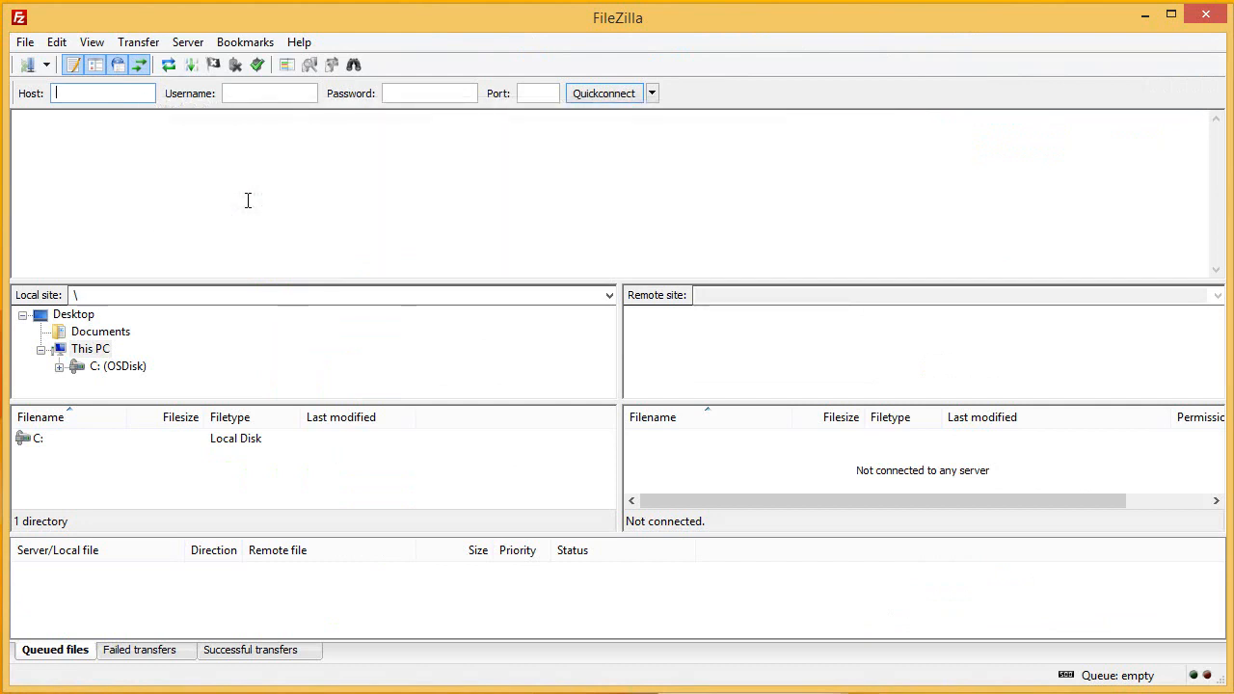
text(websites.windows.net)
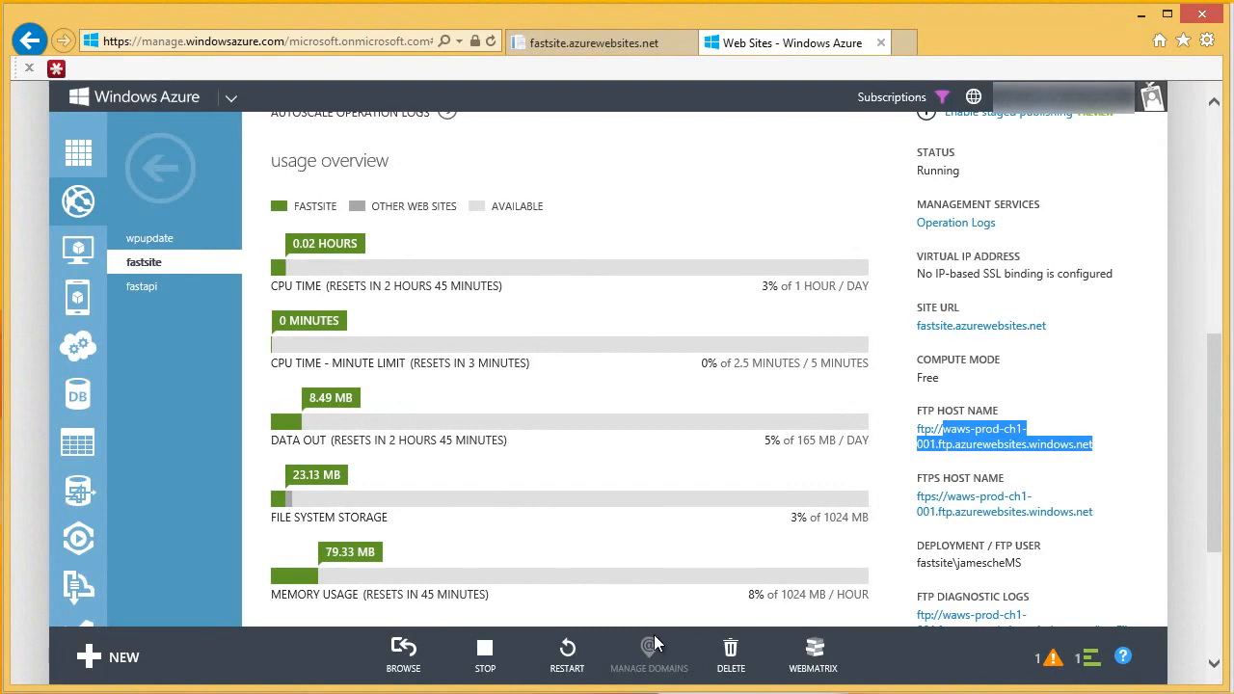
Step: Copy the Deployment / FTP User value from fastsite's dashboard
scroll(up, 3)
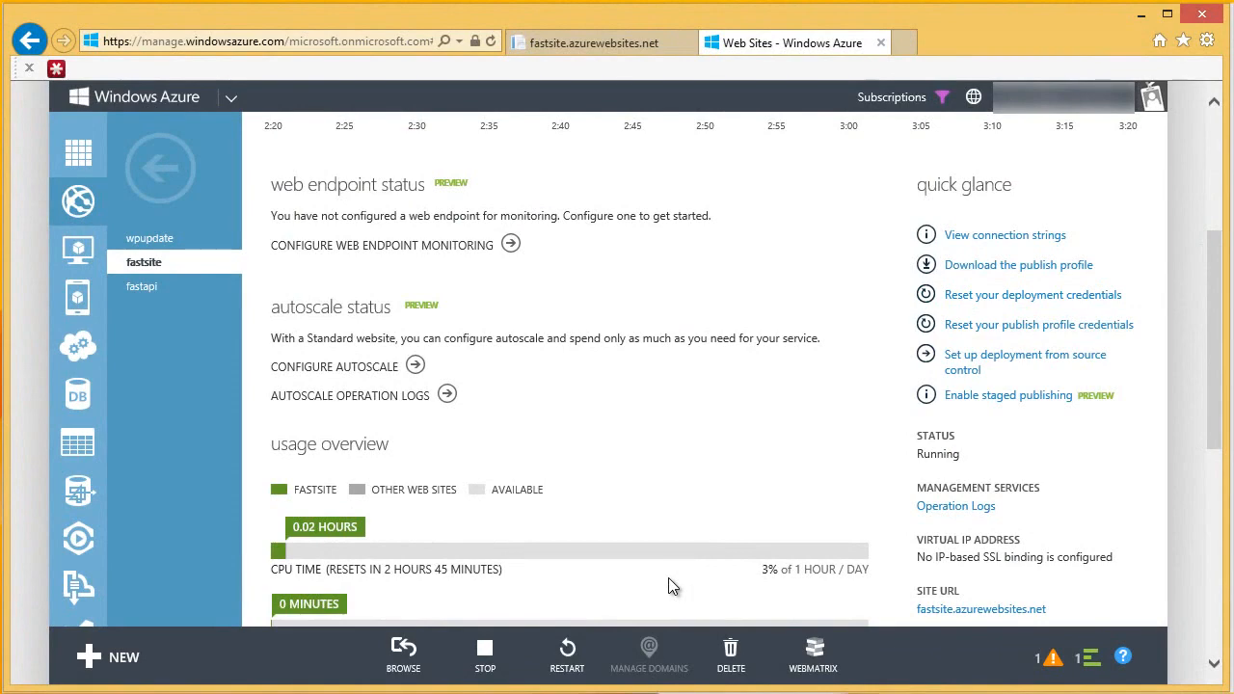
scroll(down, 3)
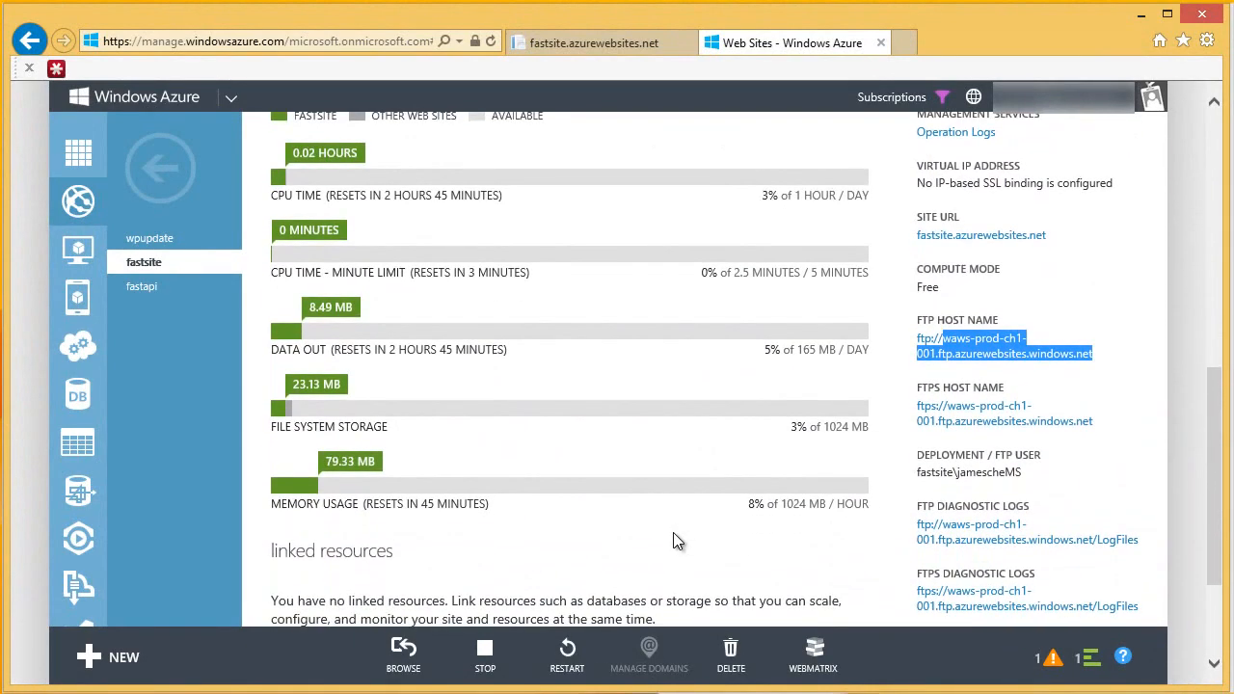
mouse_move(921, 472)
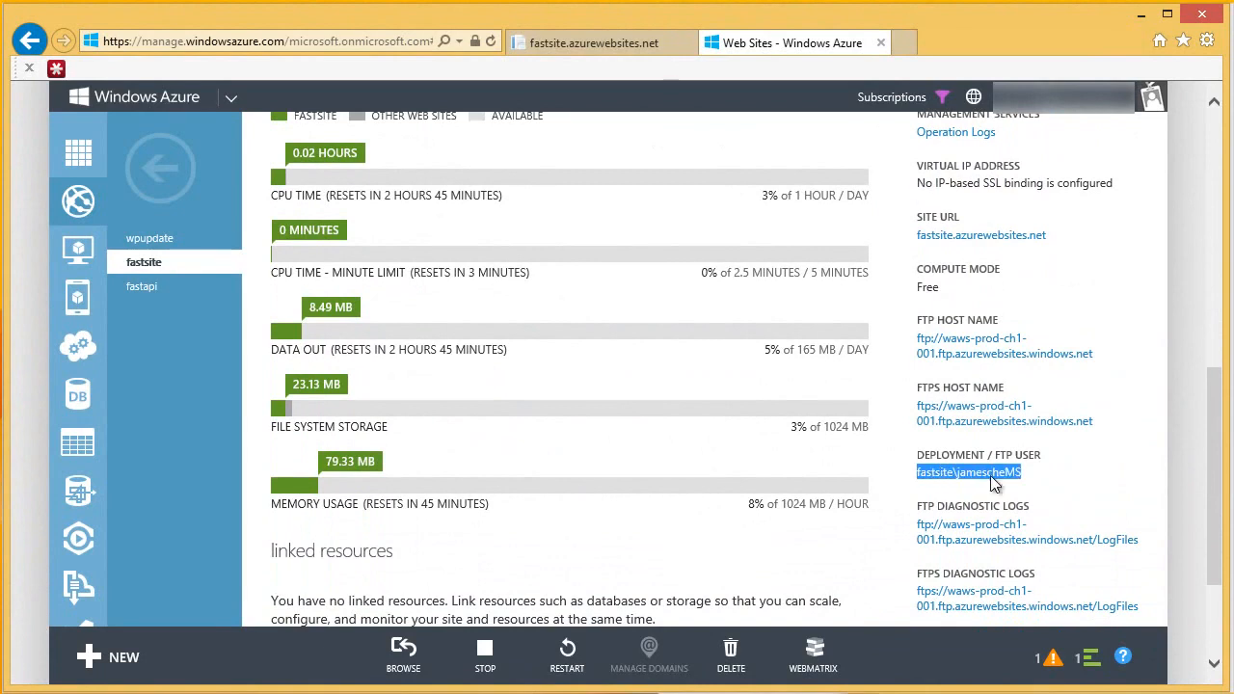
right_click(968, 470)
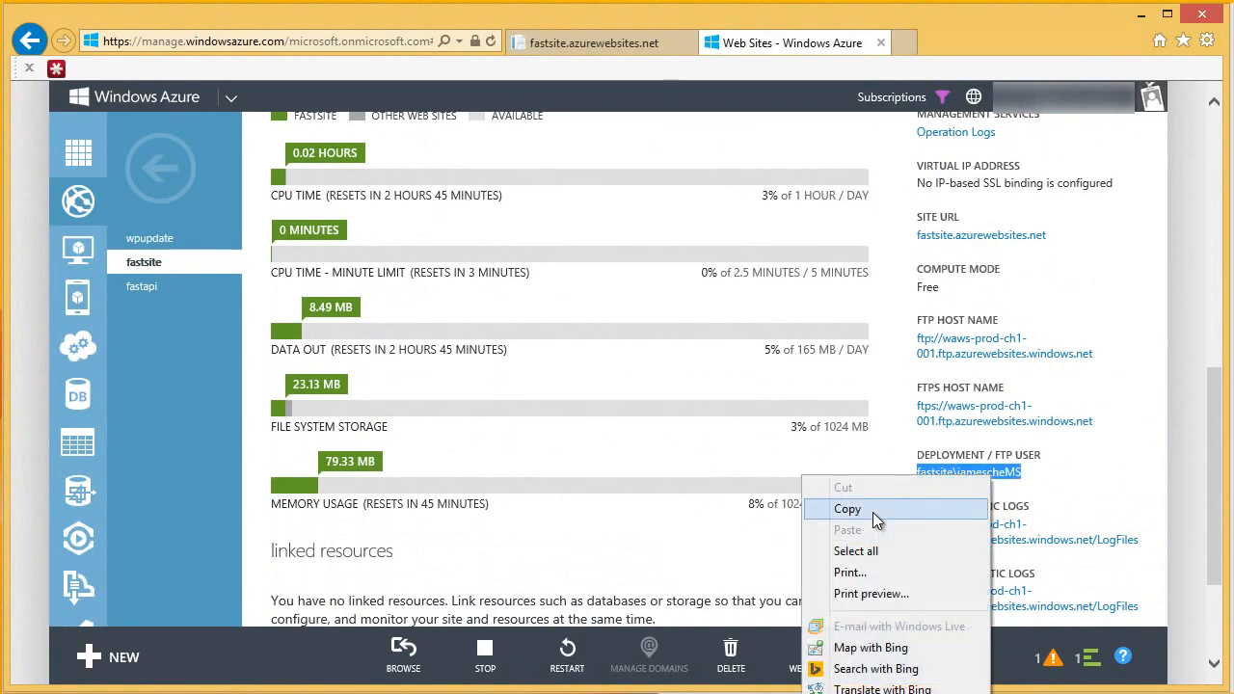
click(848, 509)
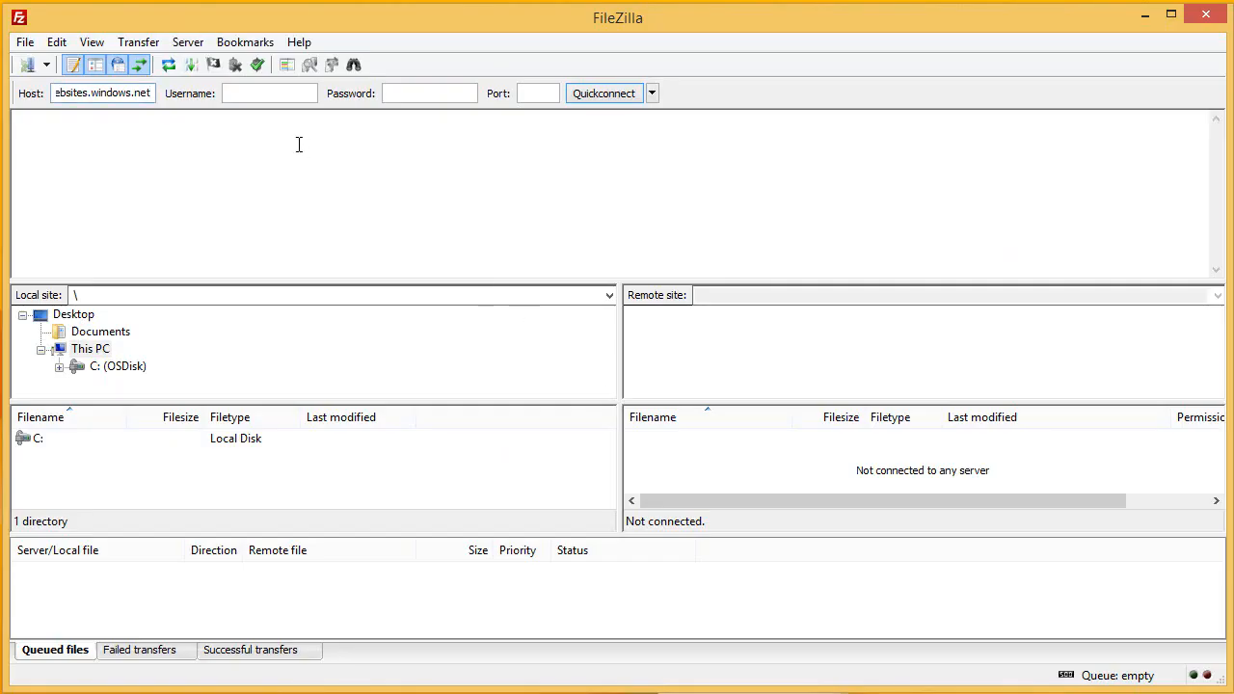
click(270, 93)
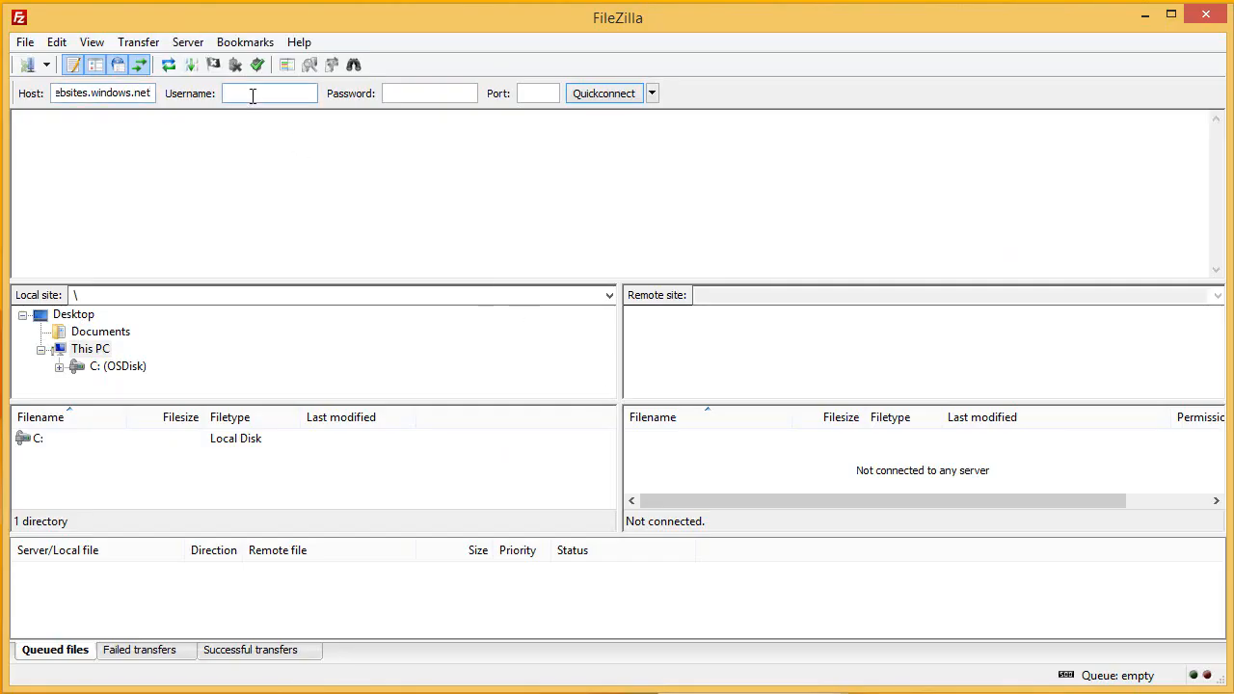
text(astsite\jamescheMS)
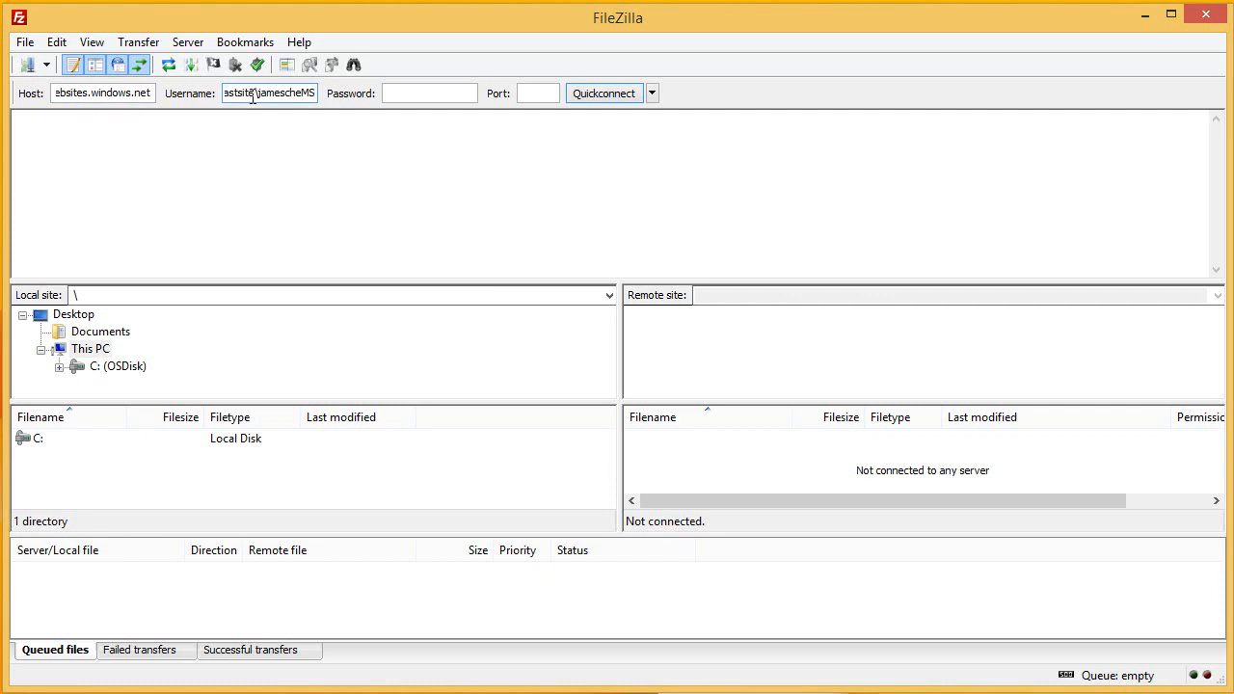
click(428, 92)
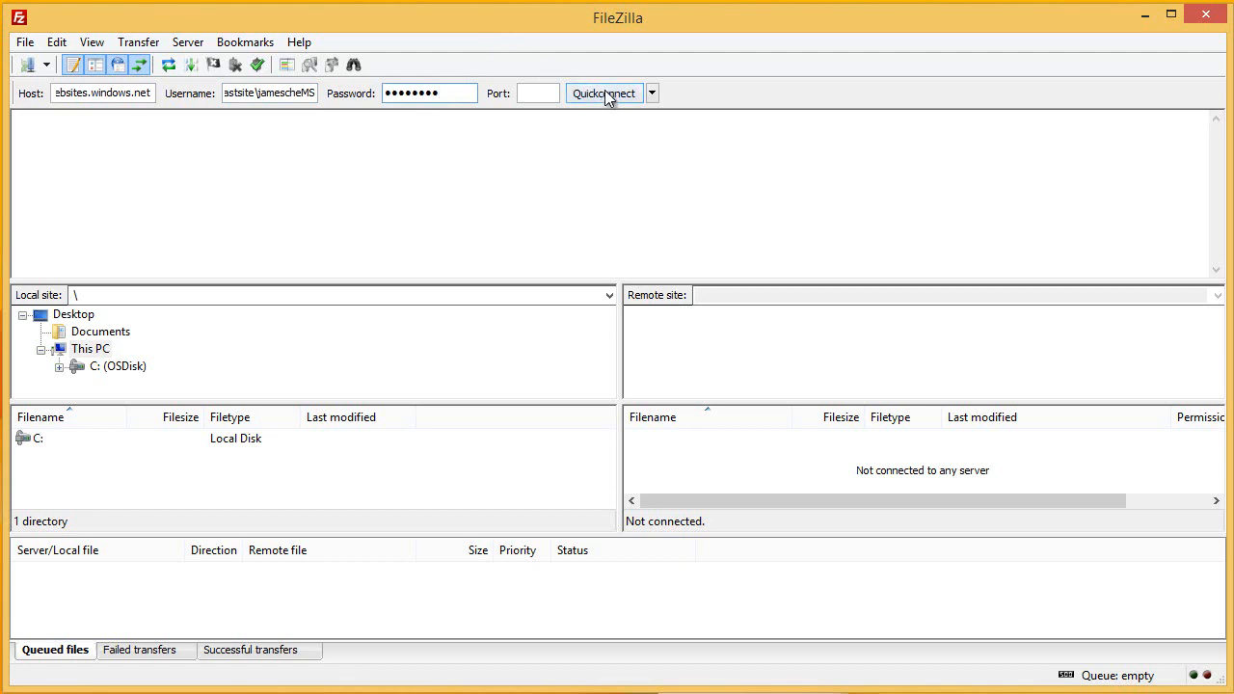
click(604, 92)
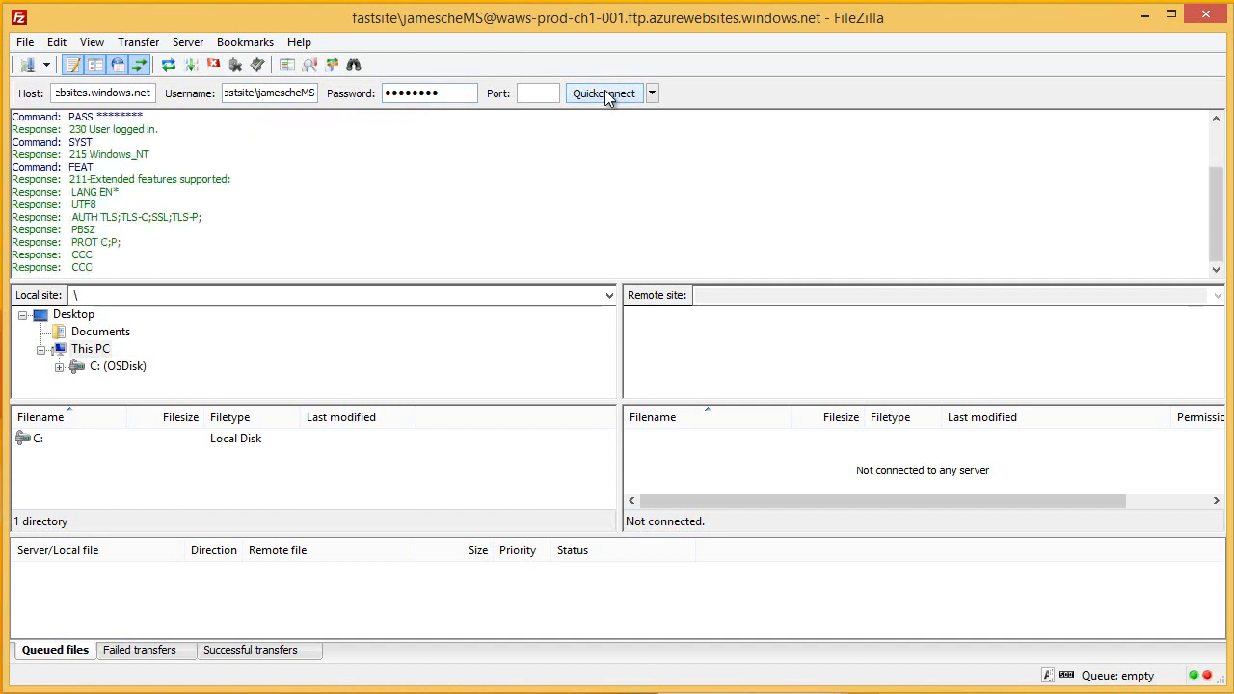
click(603, 92)
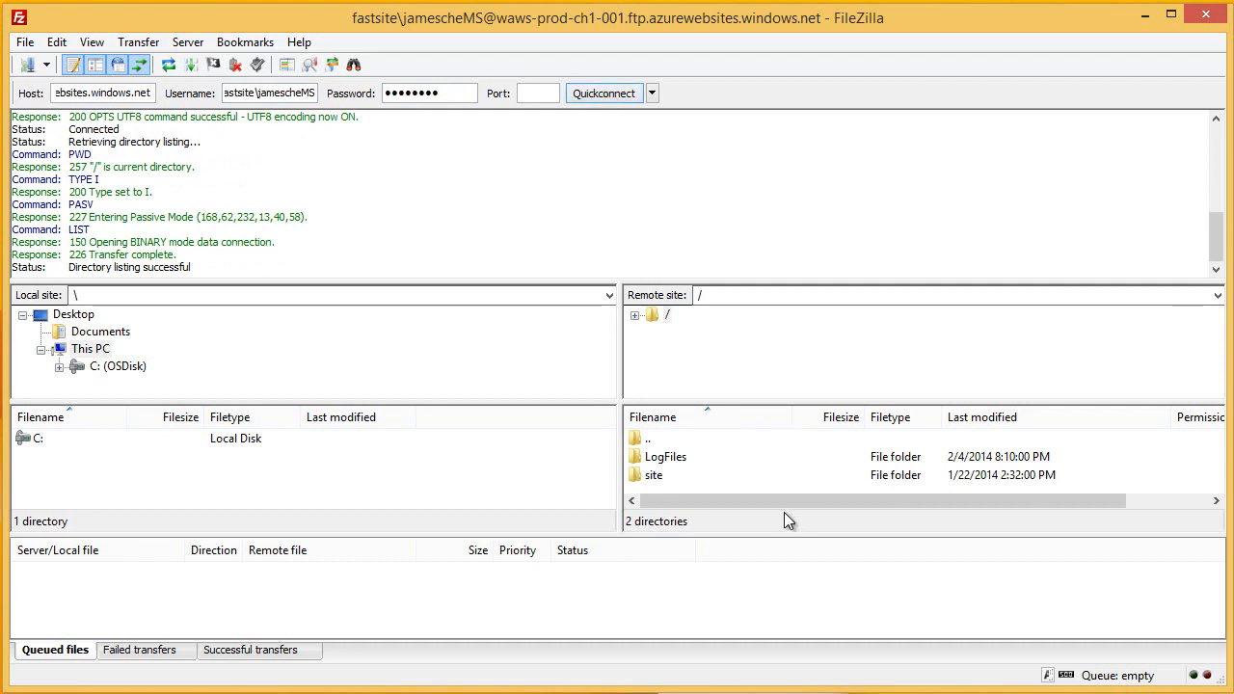
Step: Navigate LogFiles > DetailedErrors and View/Edit ErrorPage000001.htm
double_click(663, 455)
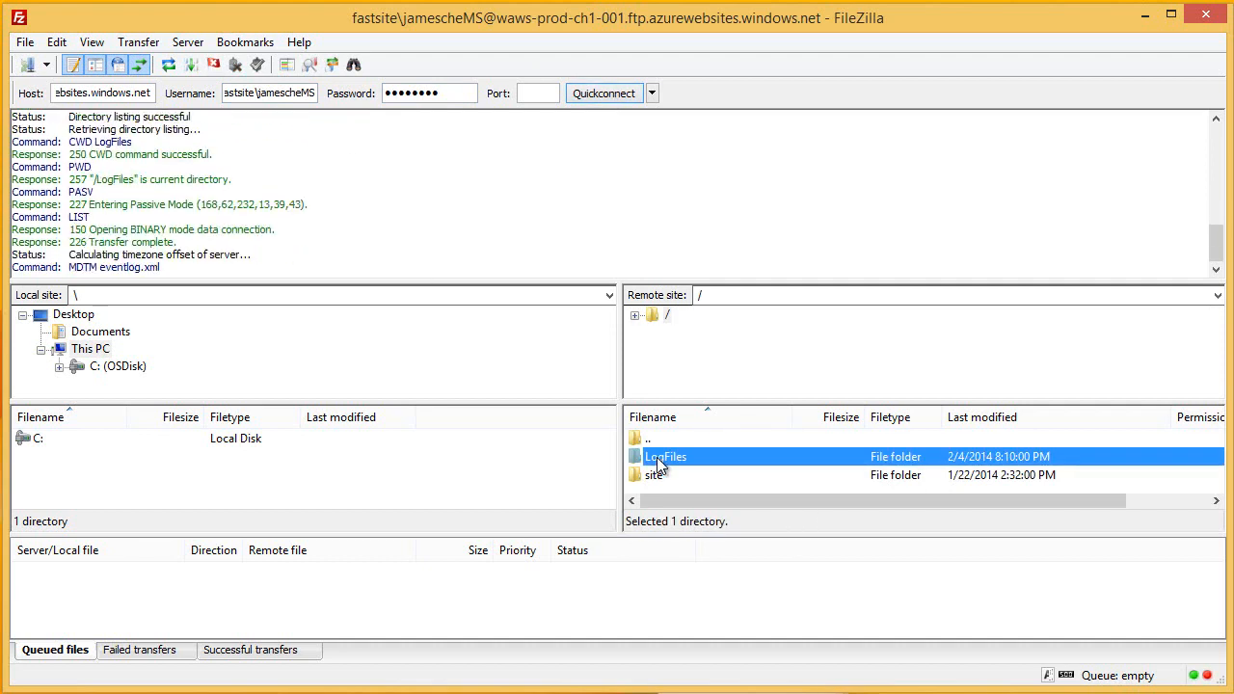
double_click(665, 455)
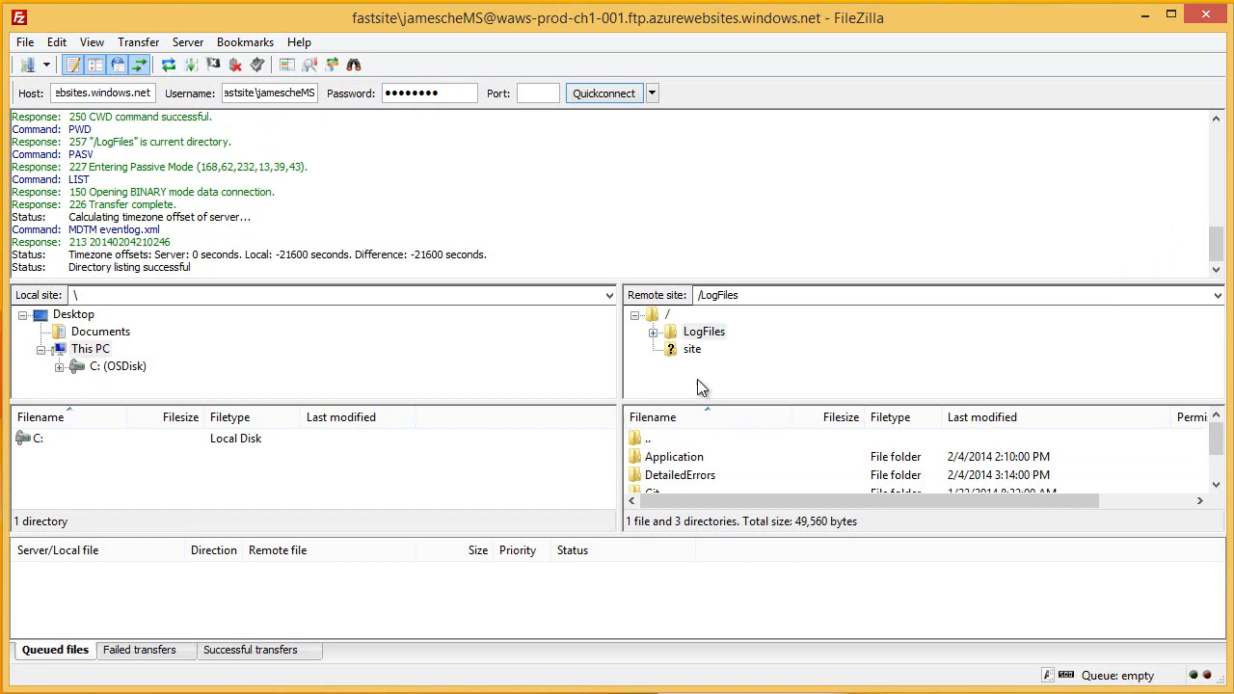
mouse_move(698, 485)
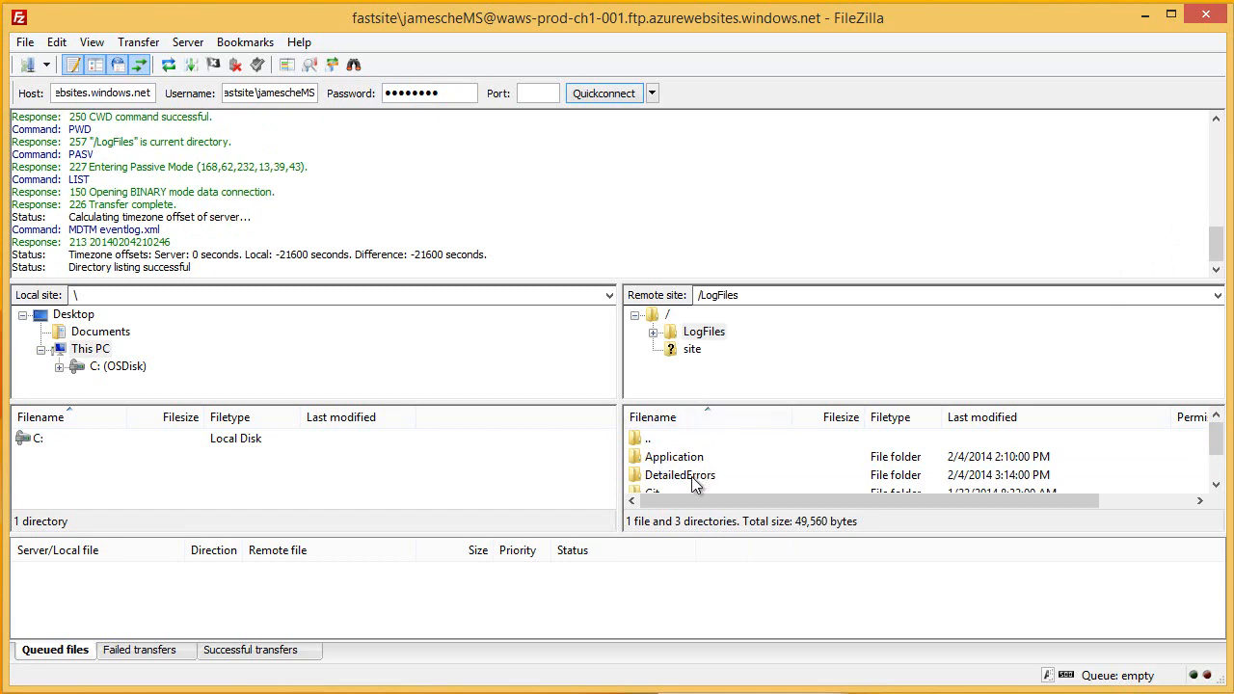
double_click(679, 475)
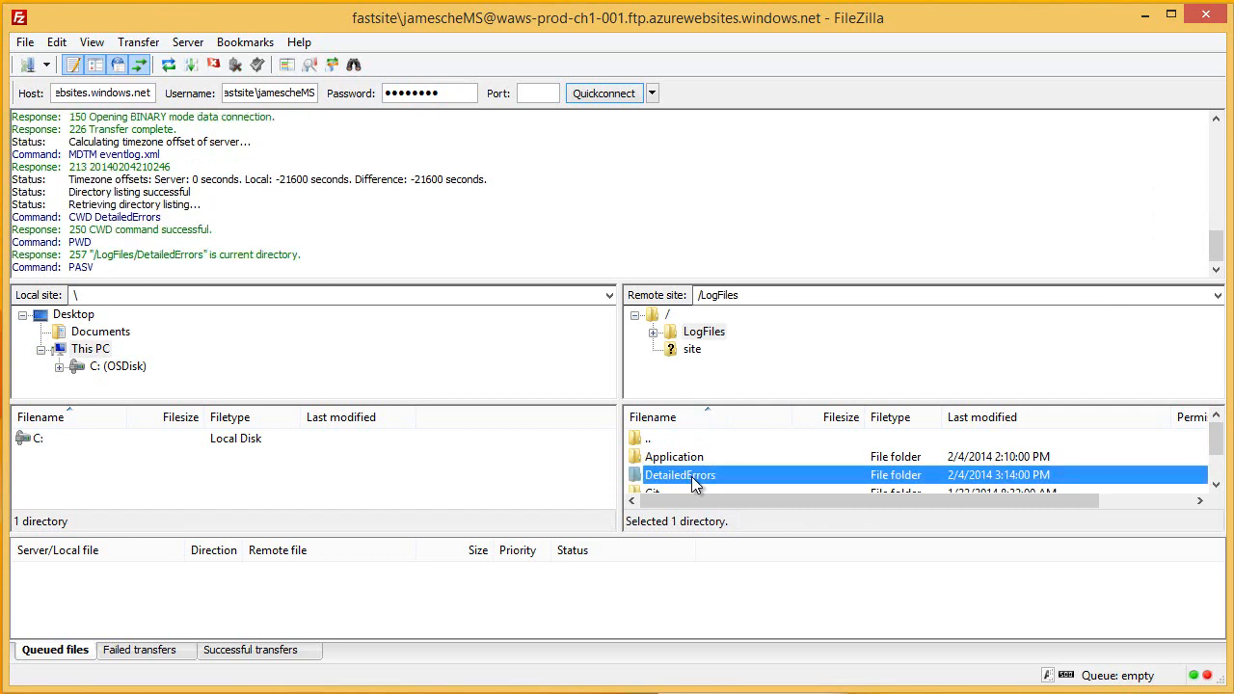
double_click(678, 474)
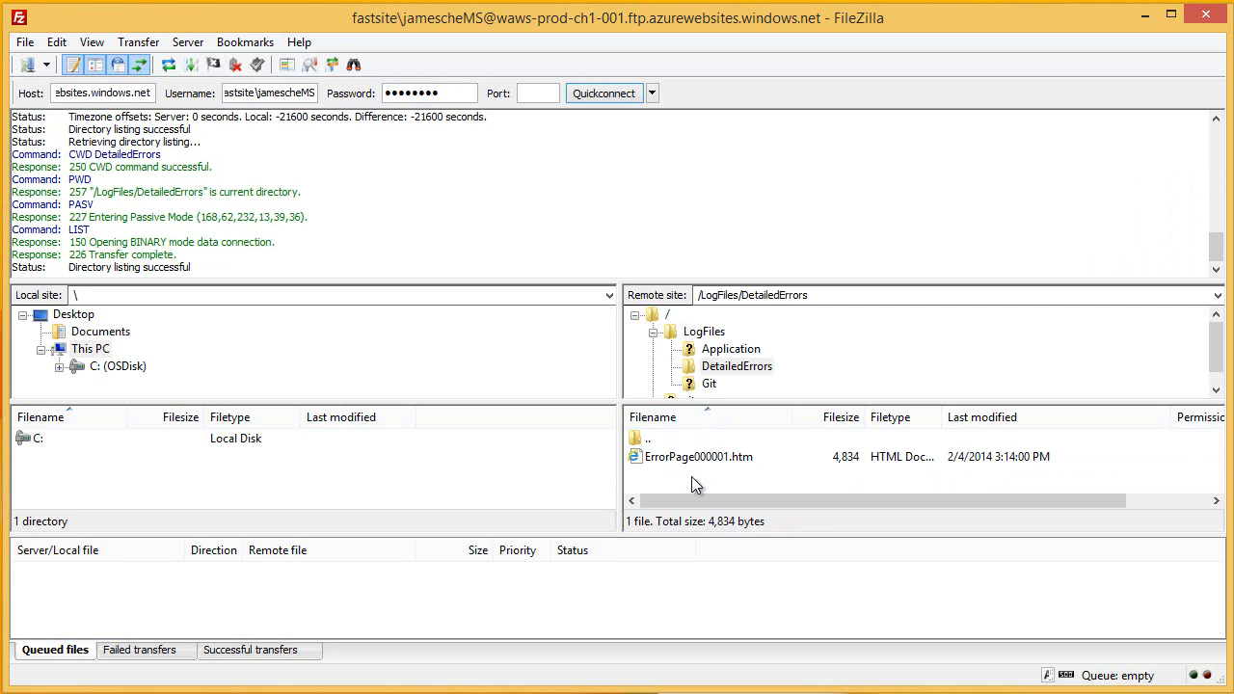
right_click(698, 455)
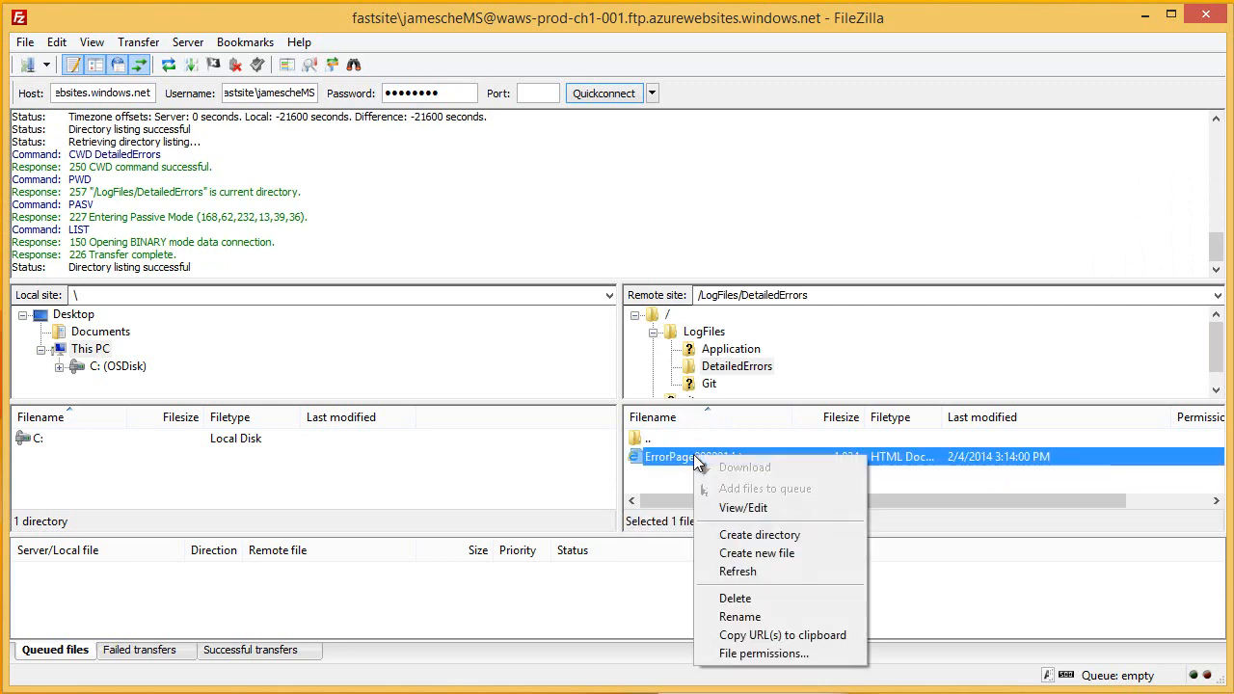
mouse_move(742, 509)
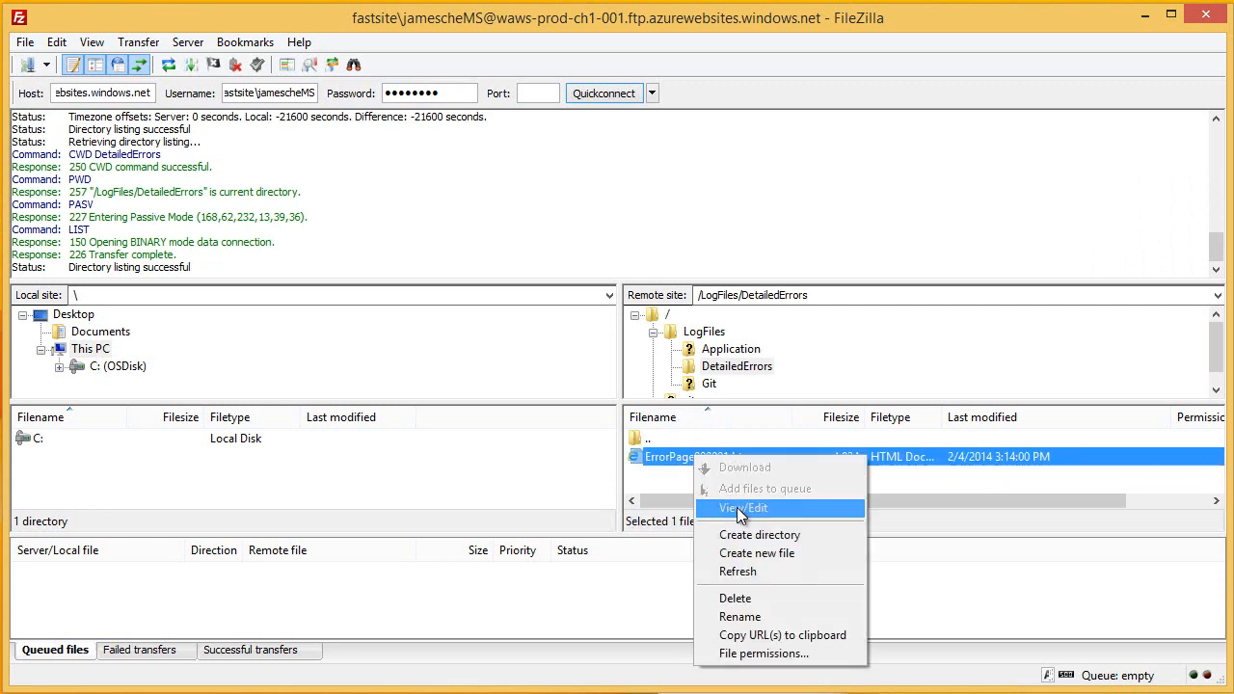
click(742, 509)
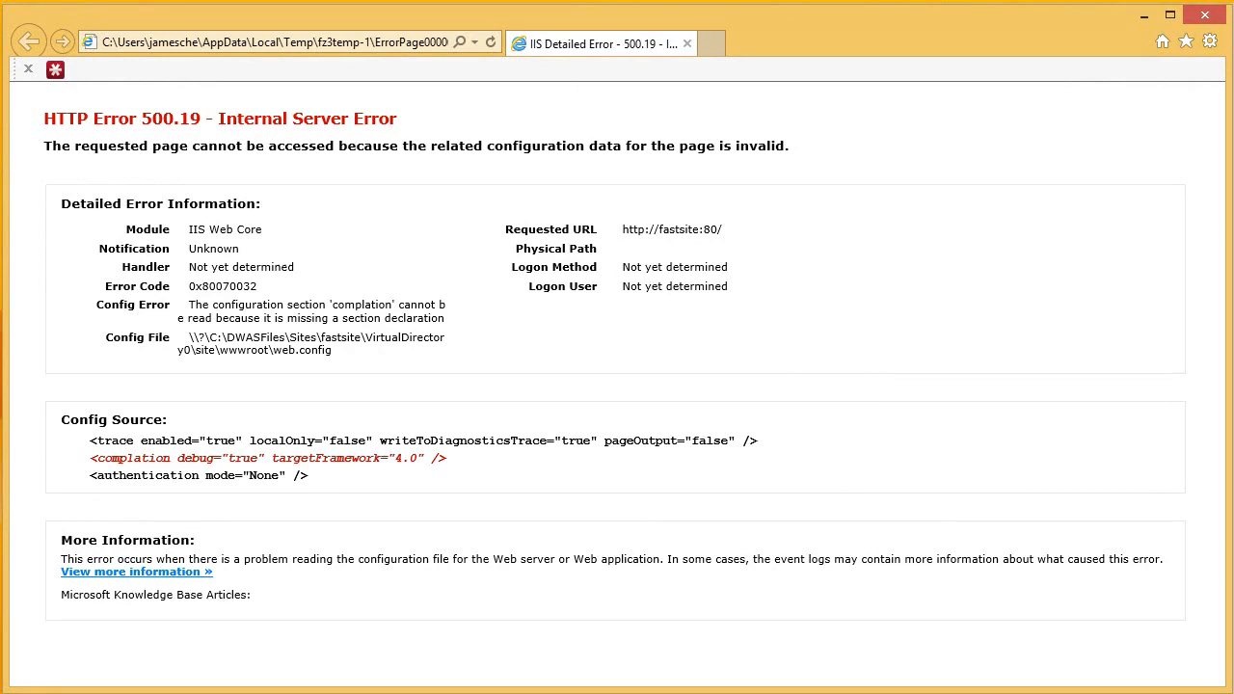
Step: After reading the 500.19 error report, switch back to the Azure portal tab
click(782, 42)
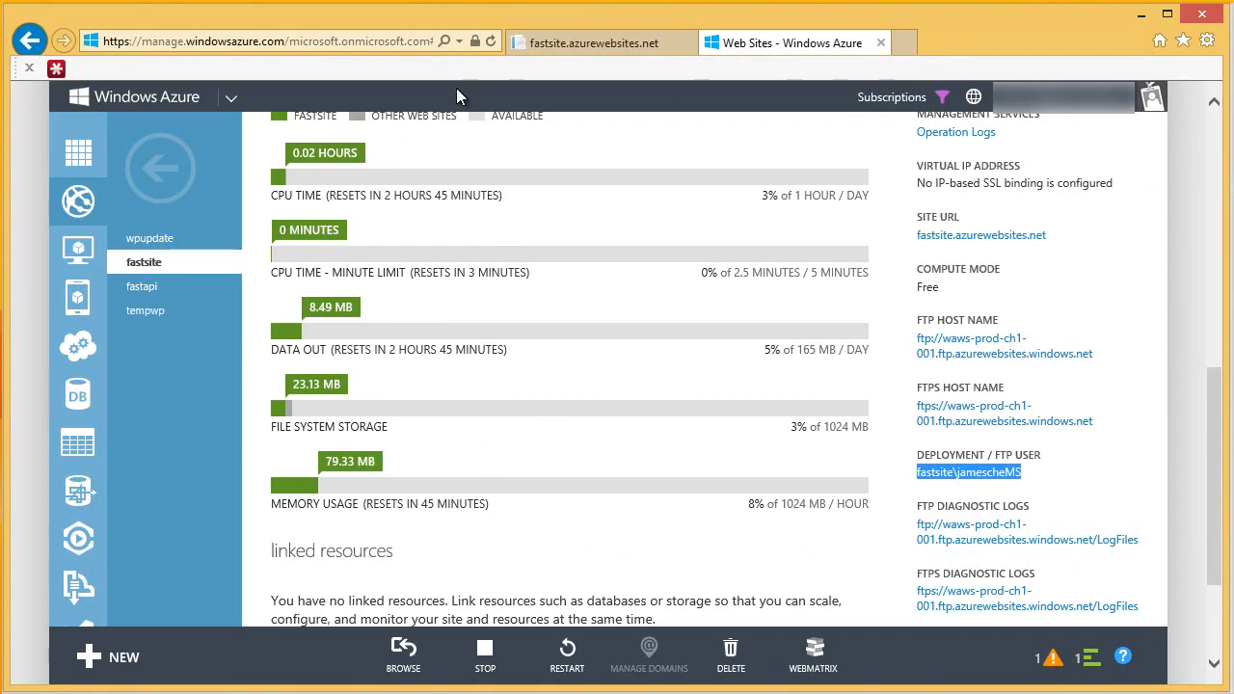
Step: Launch fastsite via the WEBMATRIX command and accept the launch prompt
click(814, 655)
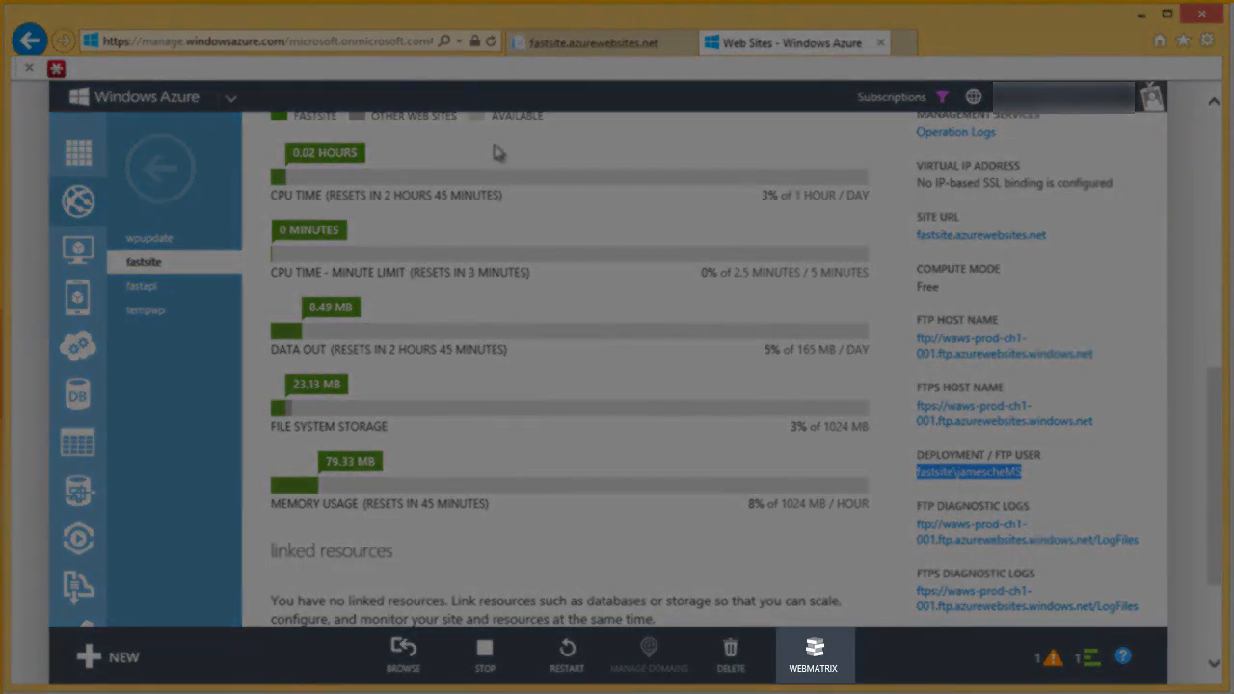
click(814, 656)
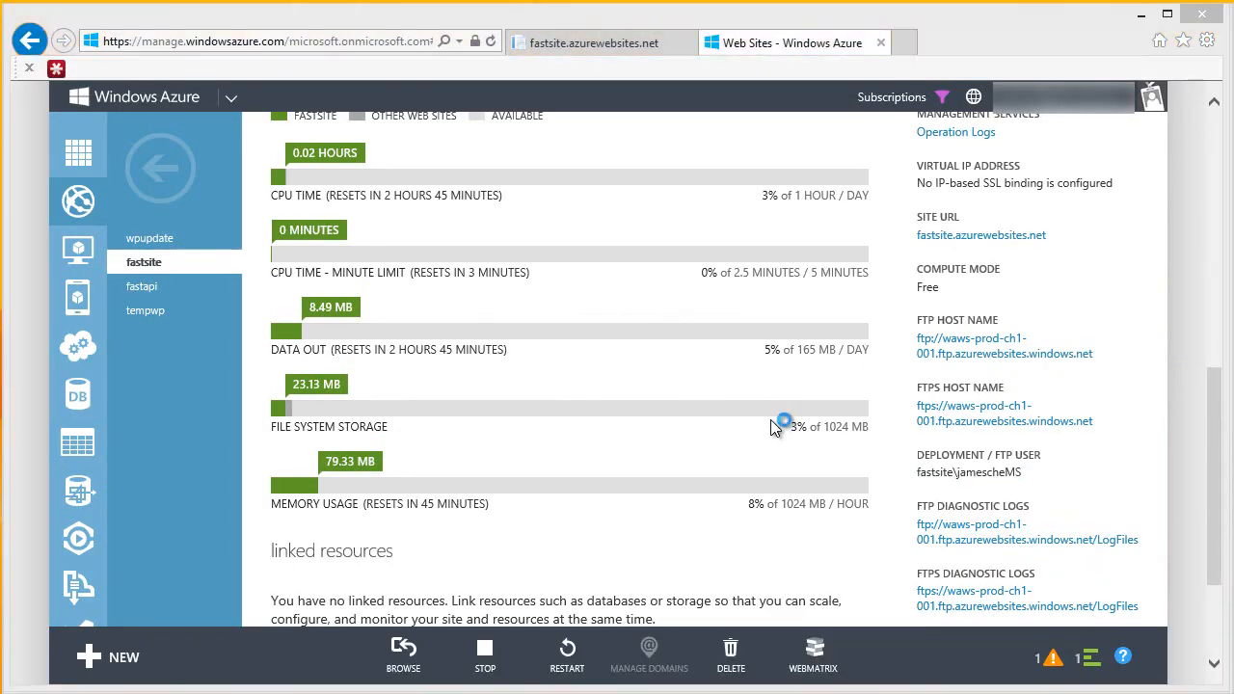
click(813, 655)
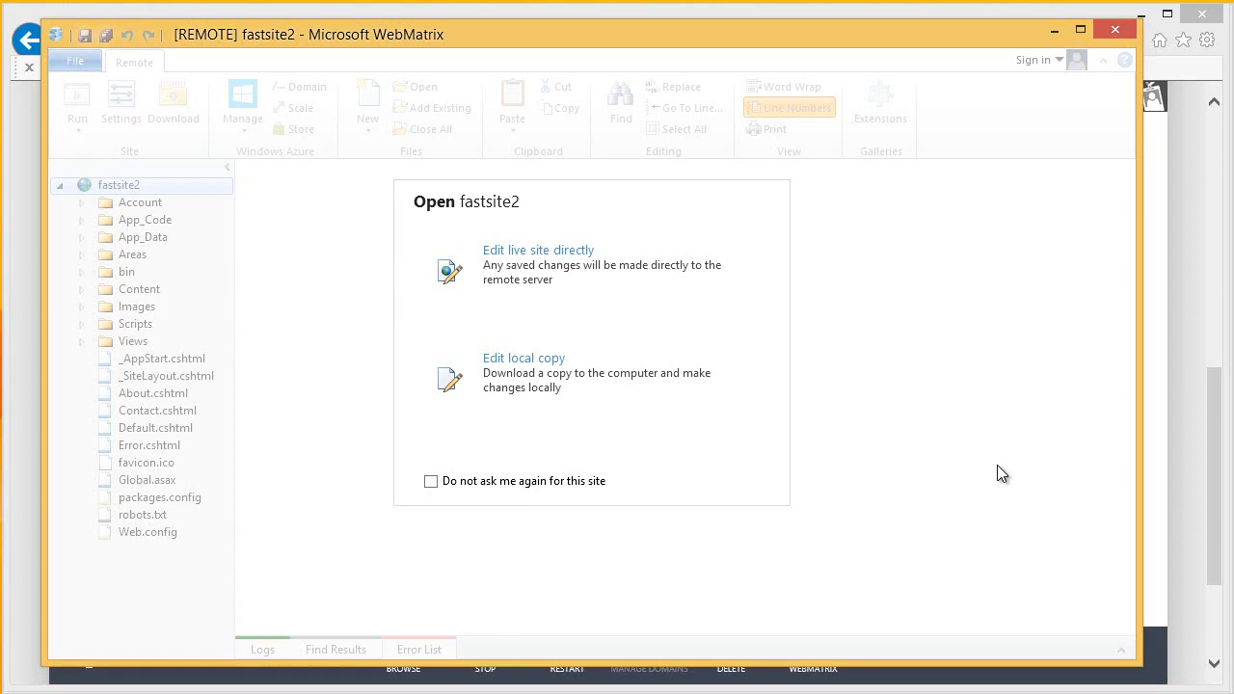
mouse_move(536, 258)
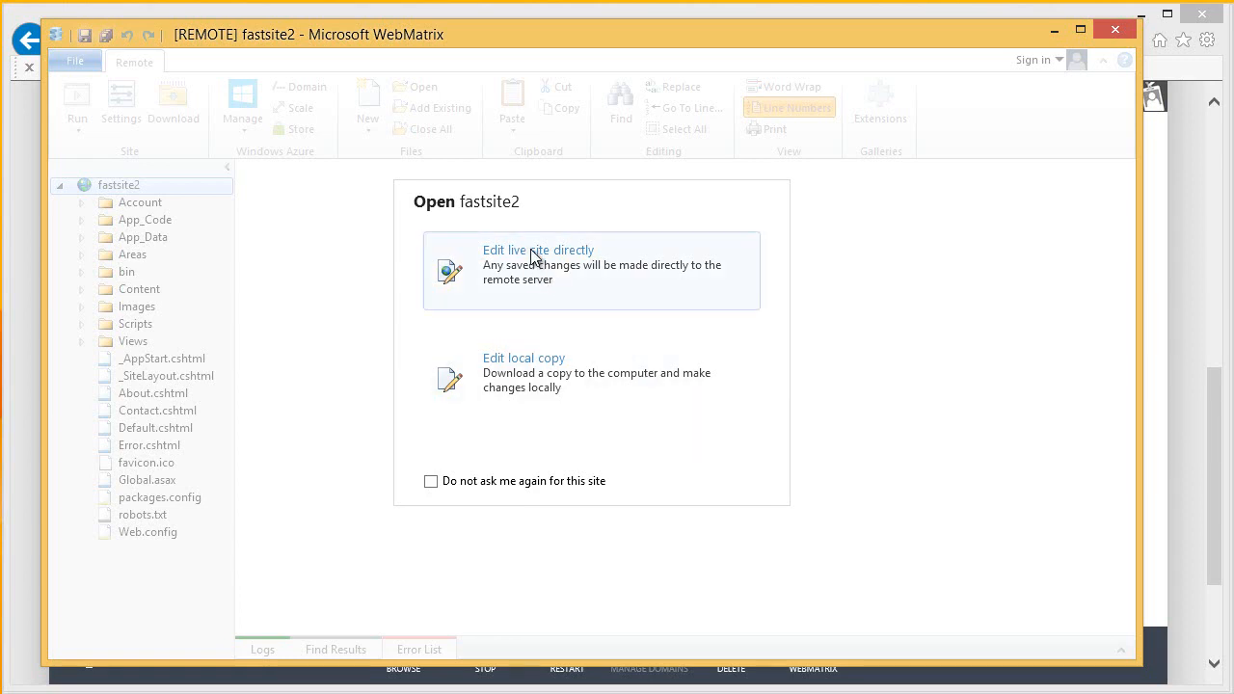
Step: Choose Edit live site directly for remote site fastsite2
click(536, 251)
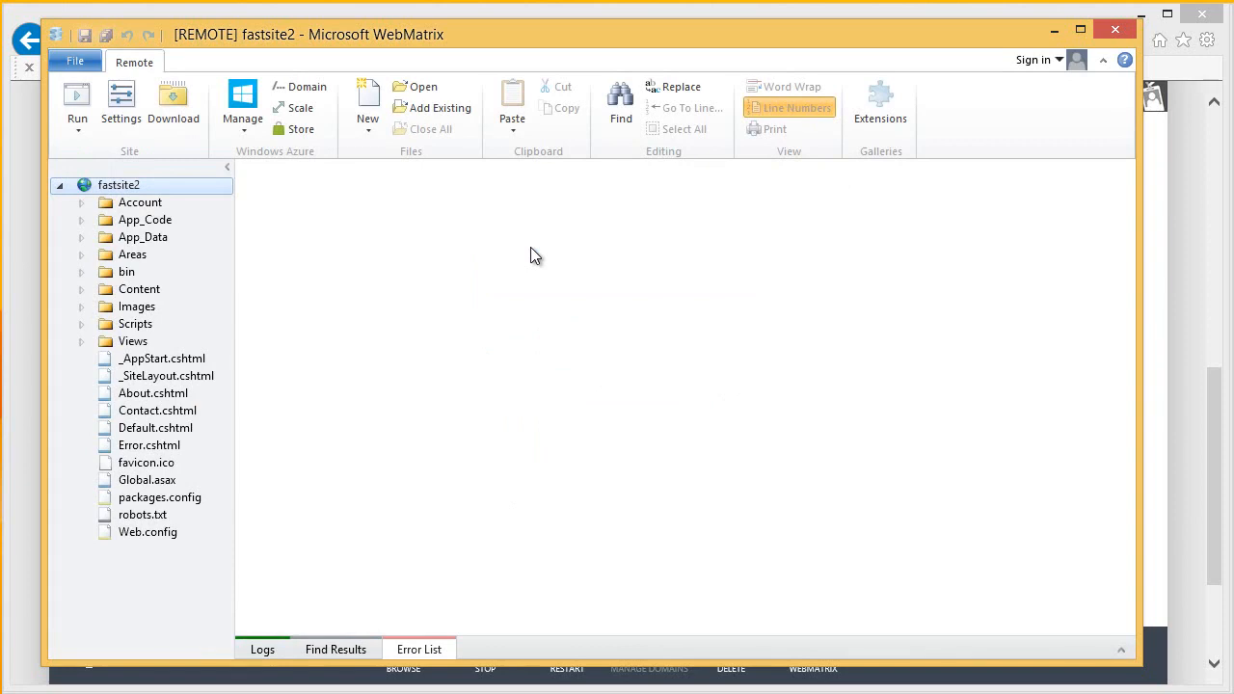
mouse_move(517, 306)
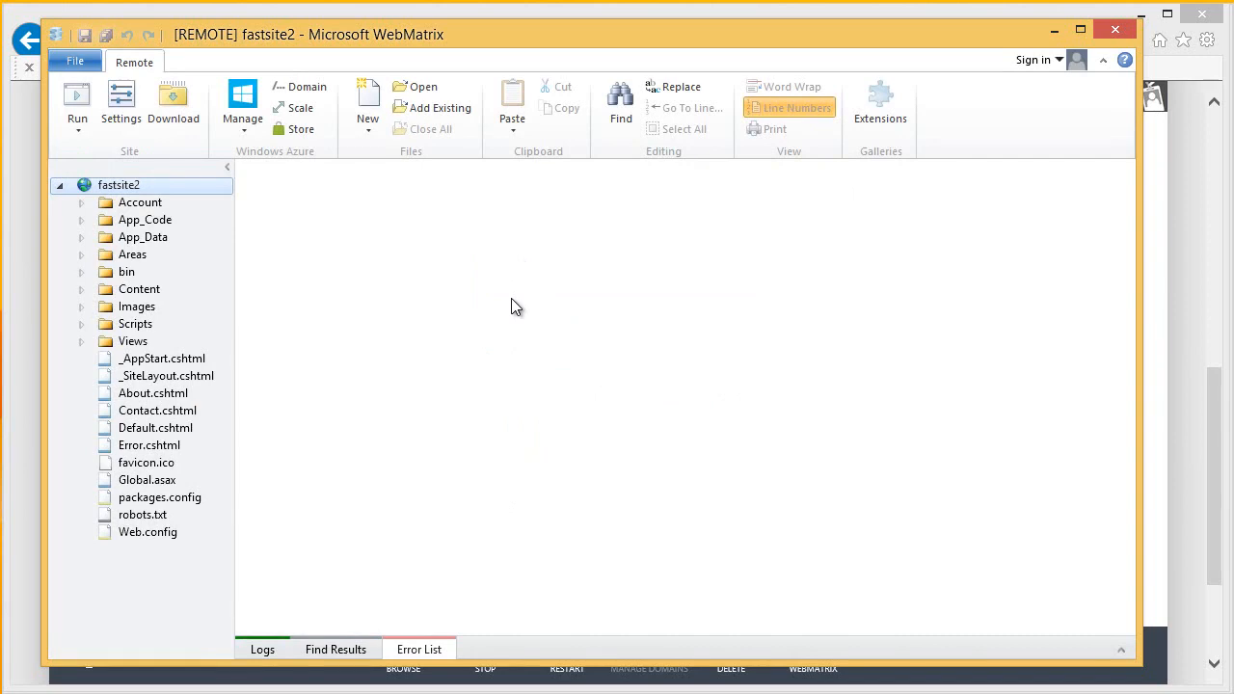
Step: Open fastsite2's Web.config from the live site and correct the misspelled compilation element
double_click(146, 532)
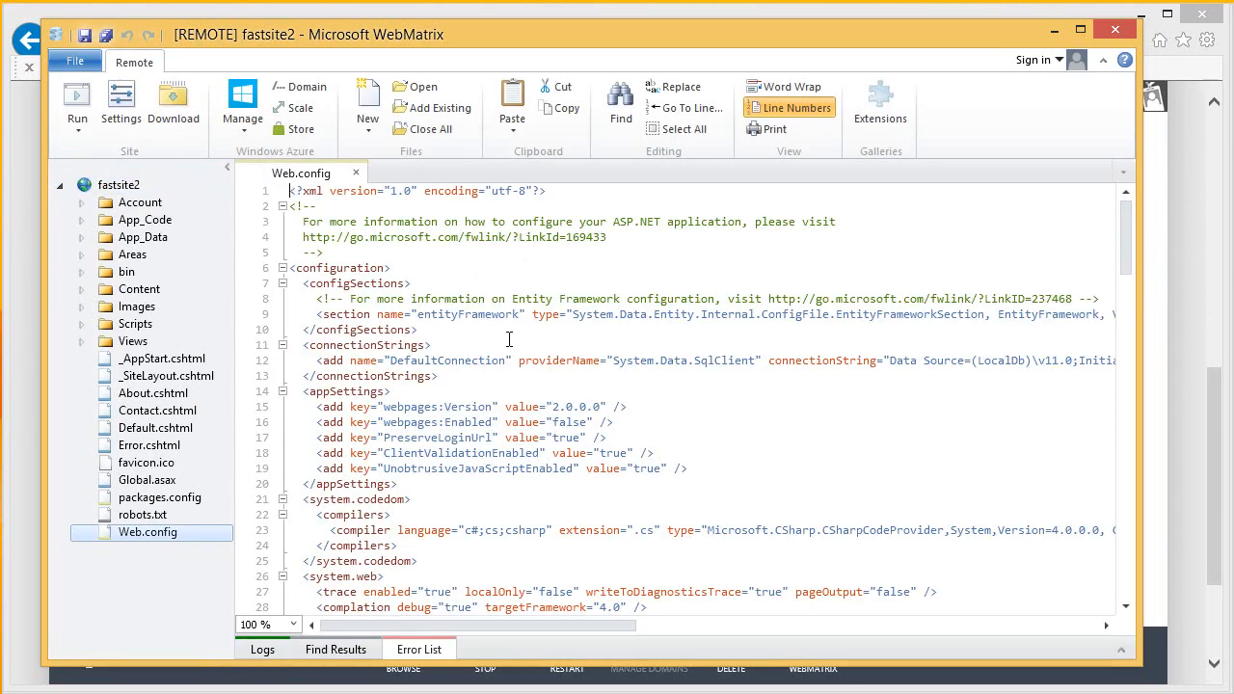
scroll(down, 3)
text(i)
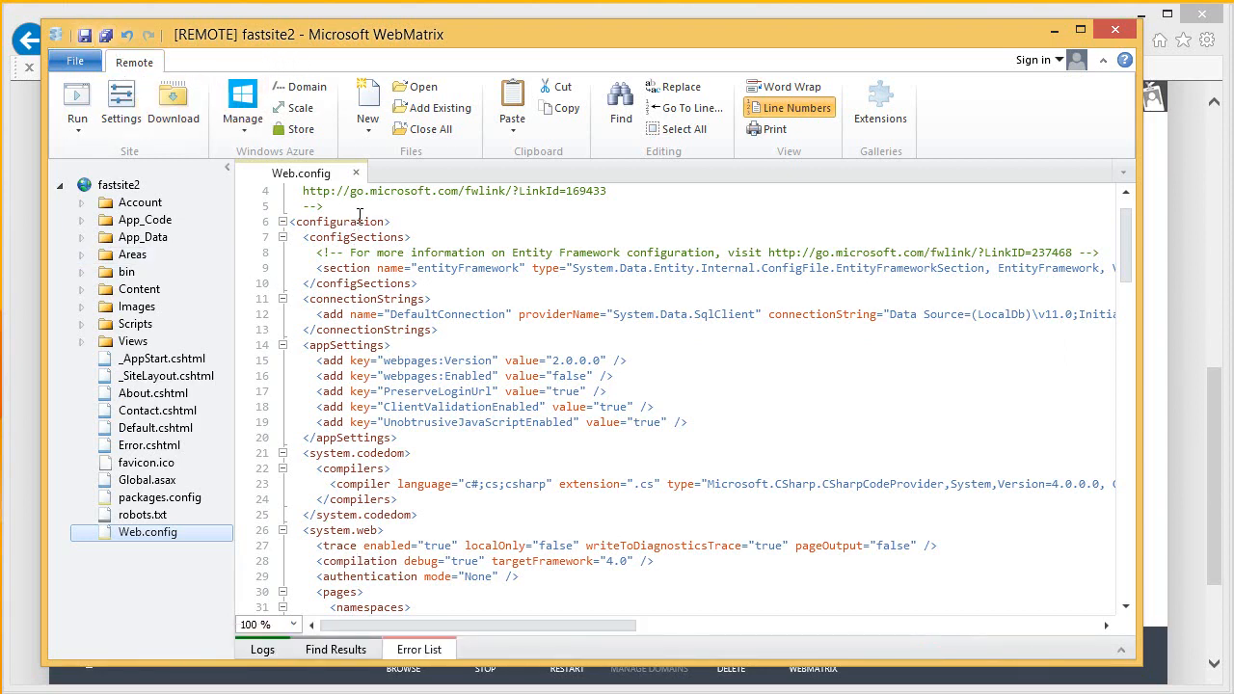
click(354, 174)
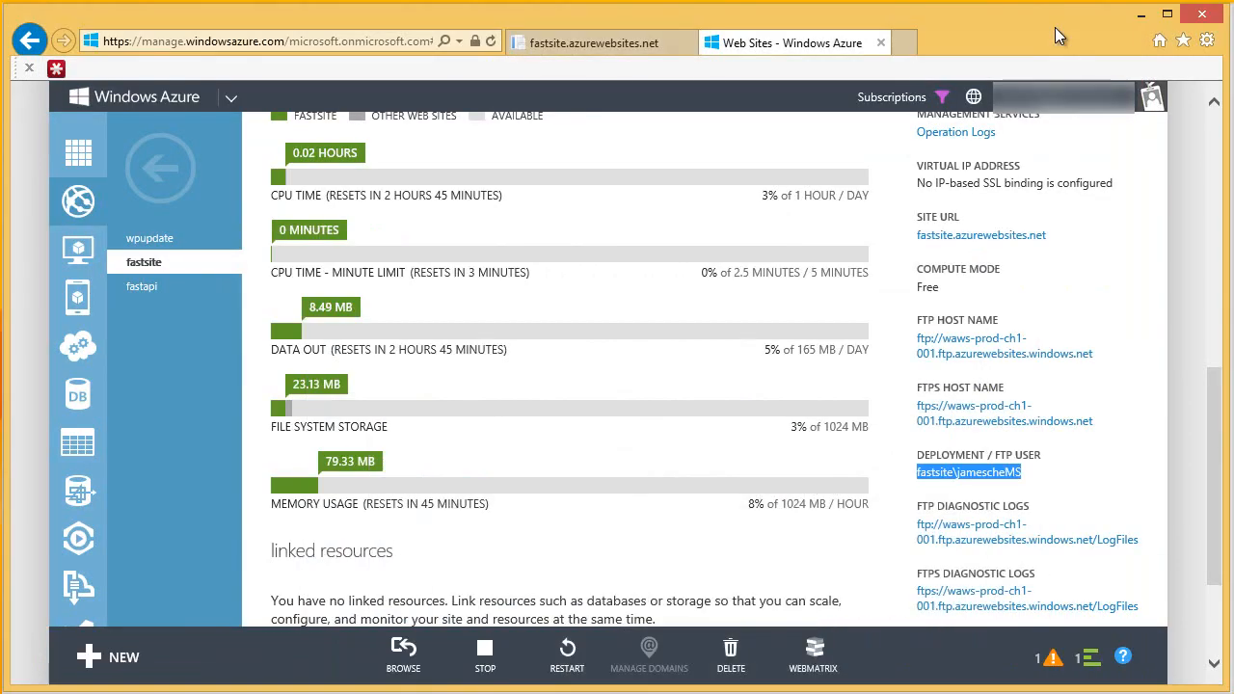
Step: Reload fastsite.azurewebsites.net so the Rose Colored Glasses home page appears instead of the server error
click(594, 42)
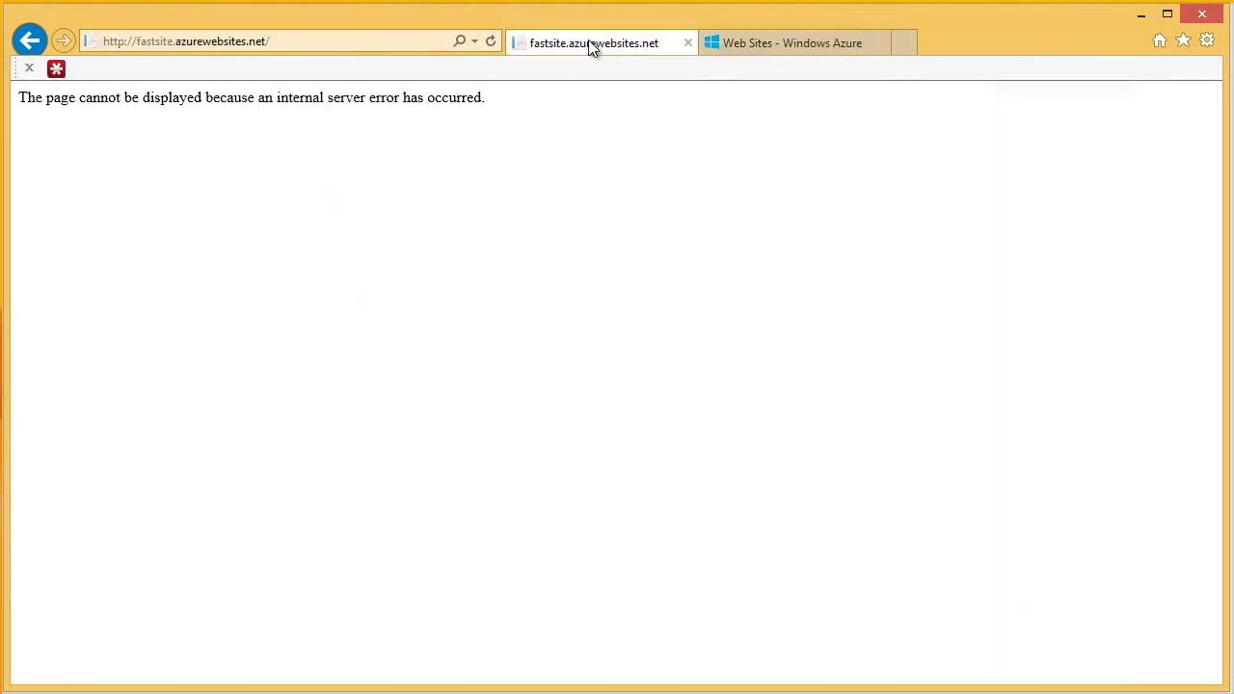
mouse_move(582, 61)
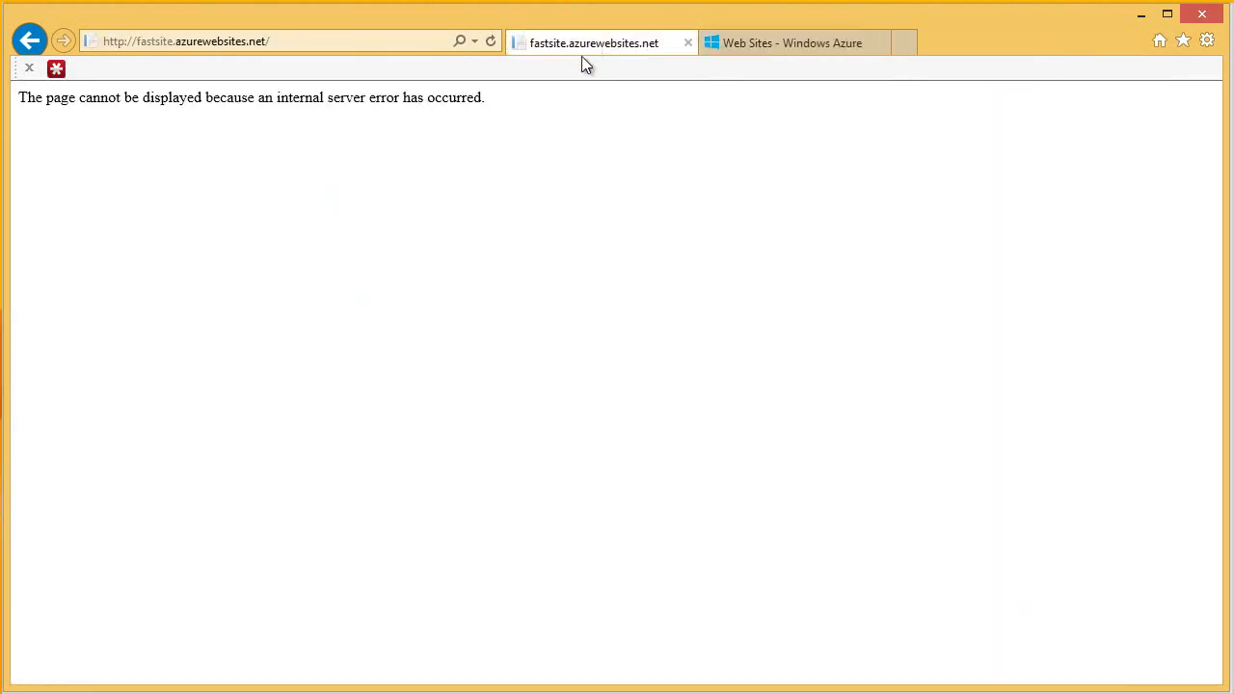
click(489, 42)
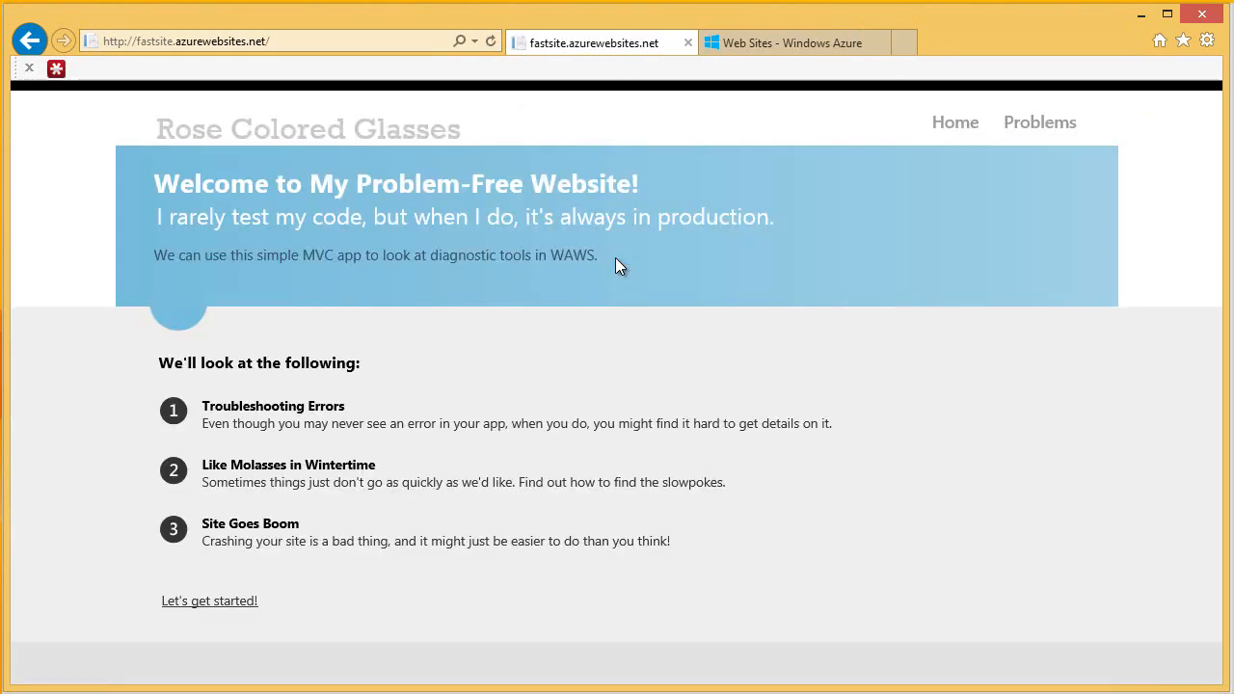